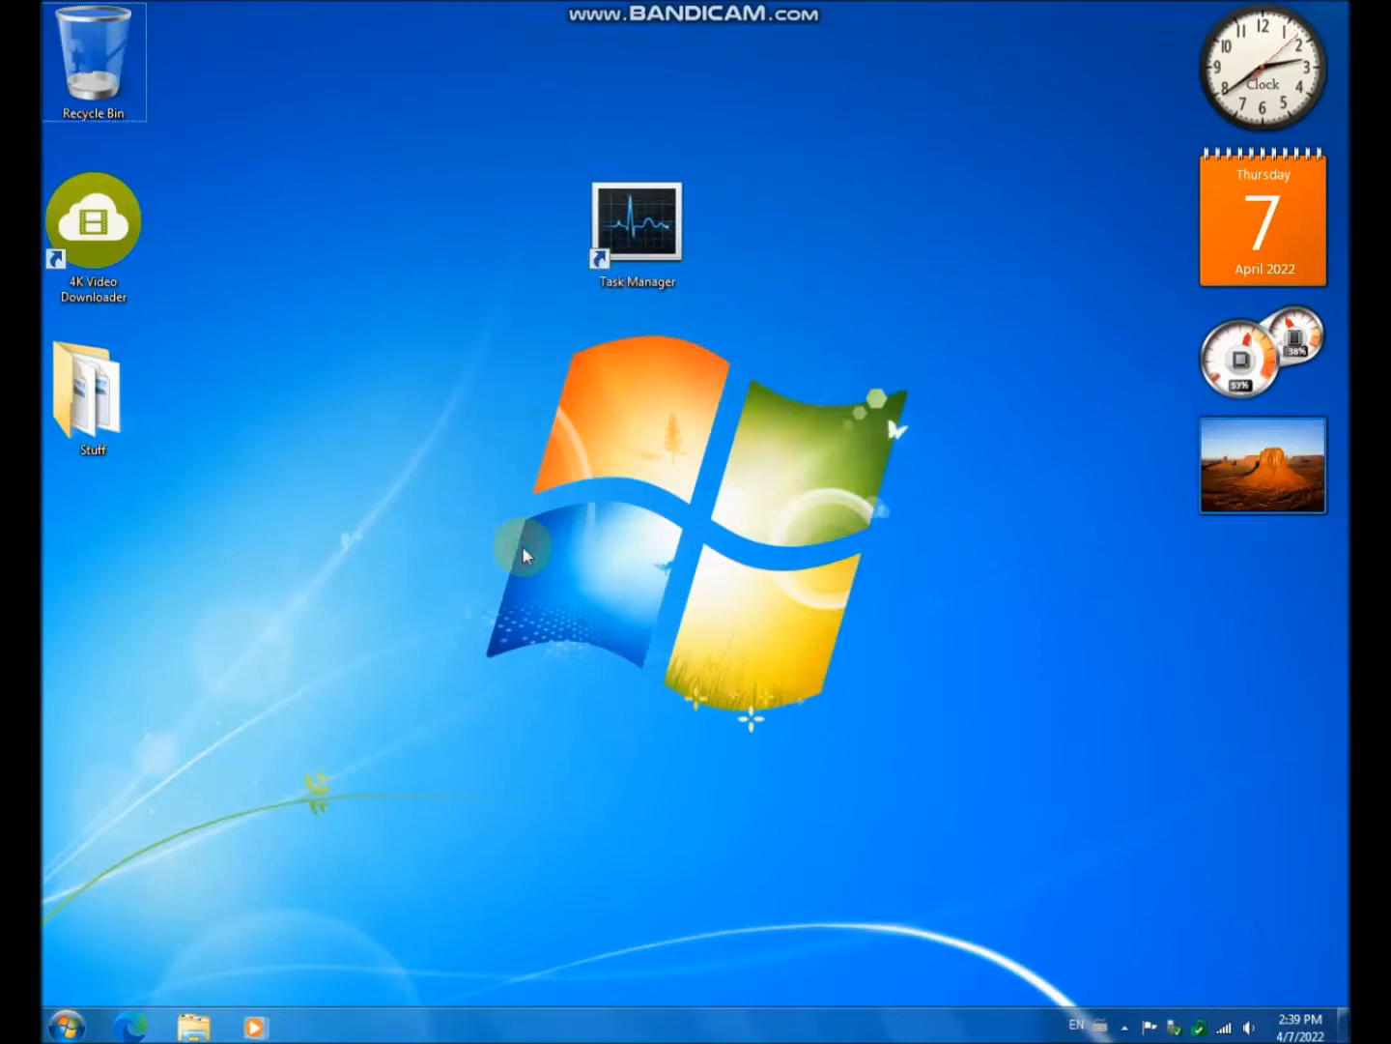
- Launch Windows Task Manager from the desktop shortcut and view Applications, then Processes
double_click(636, 224)
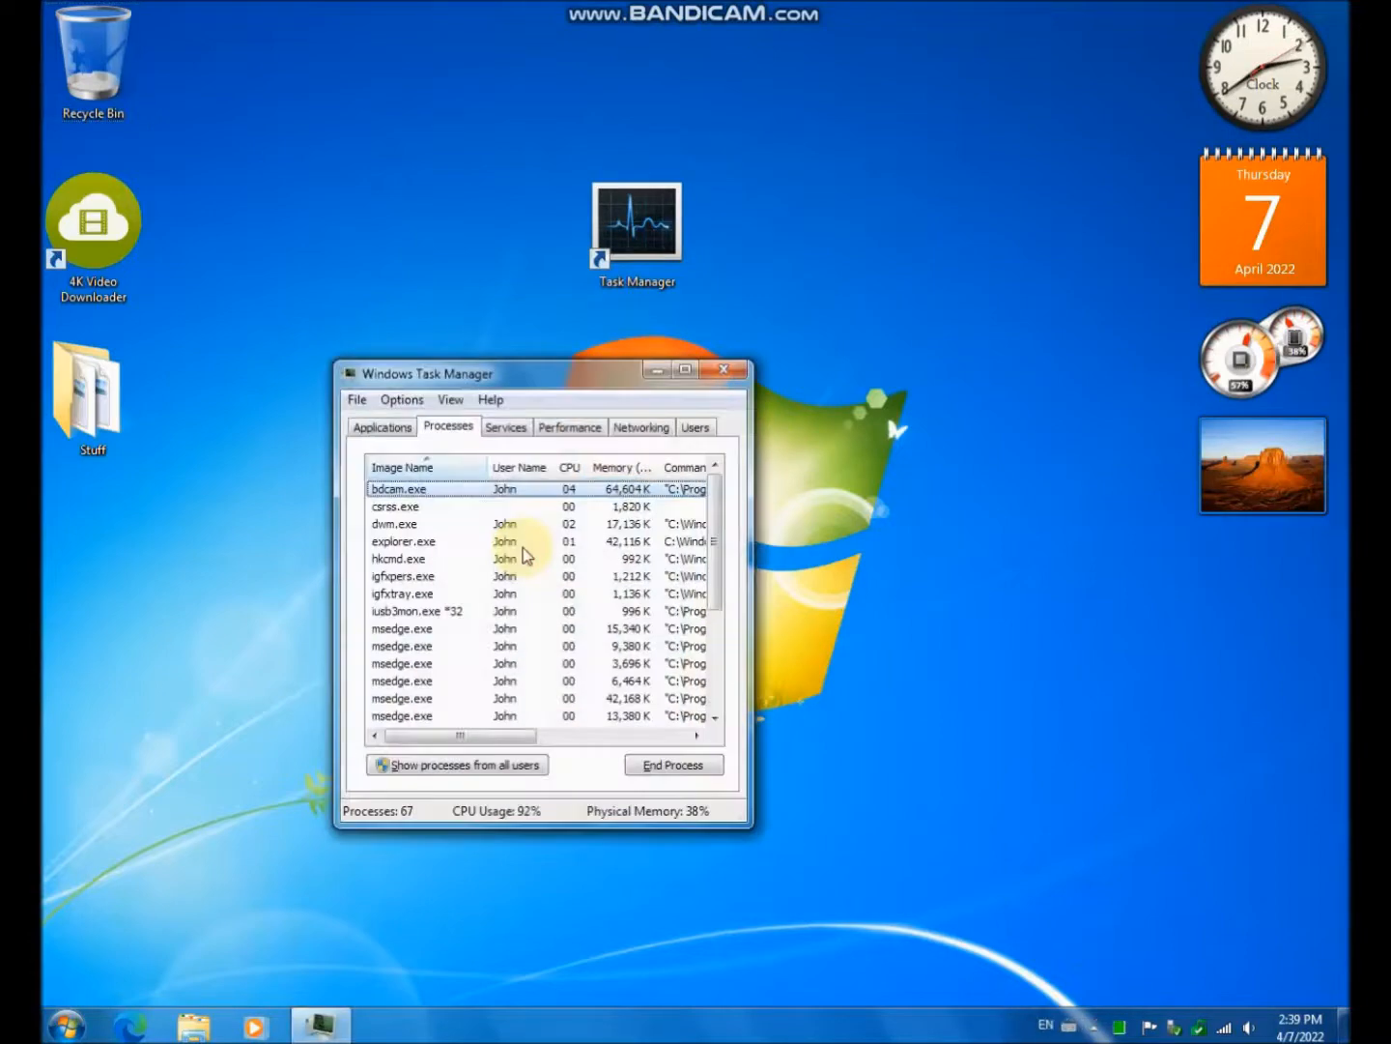
left_click(380, 426)
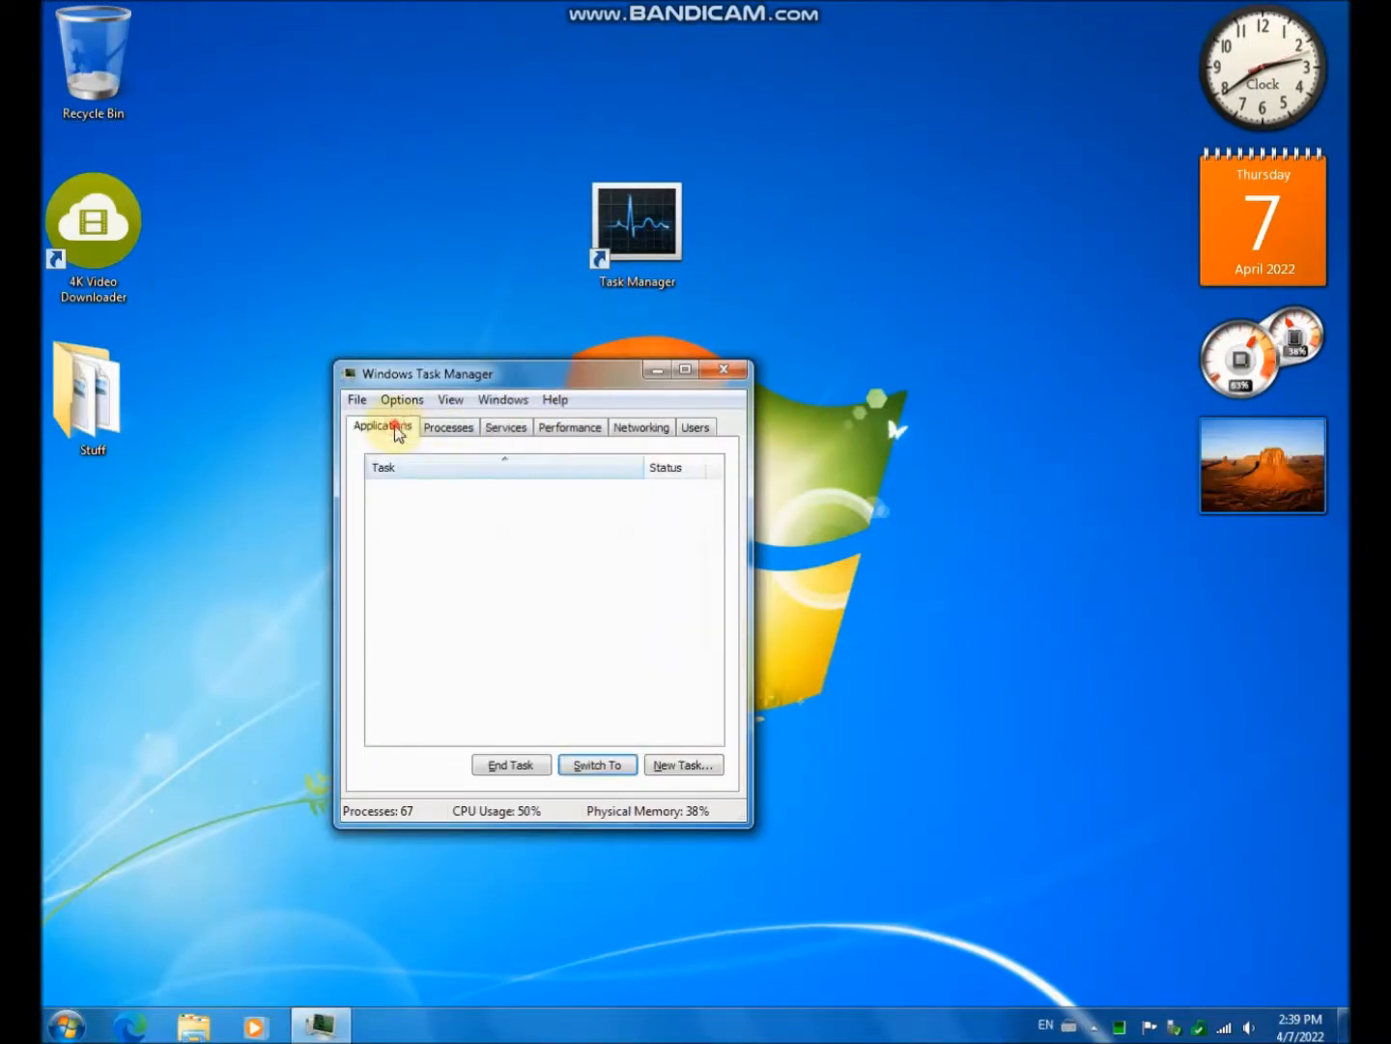
mouse_move(449, 433)
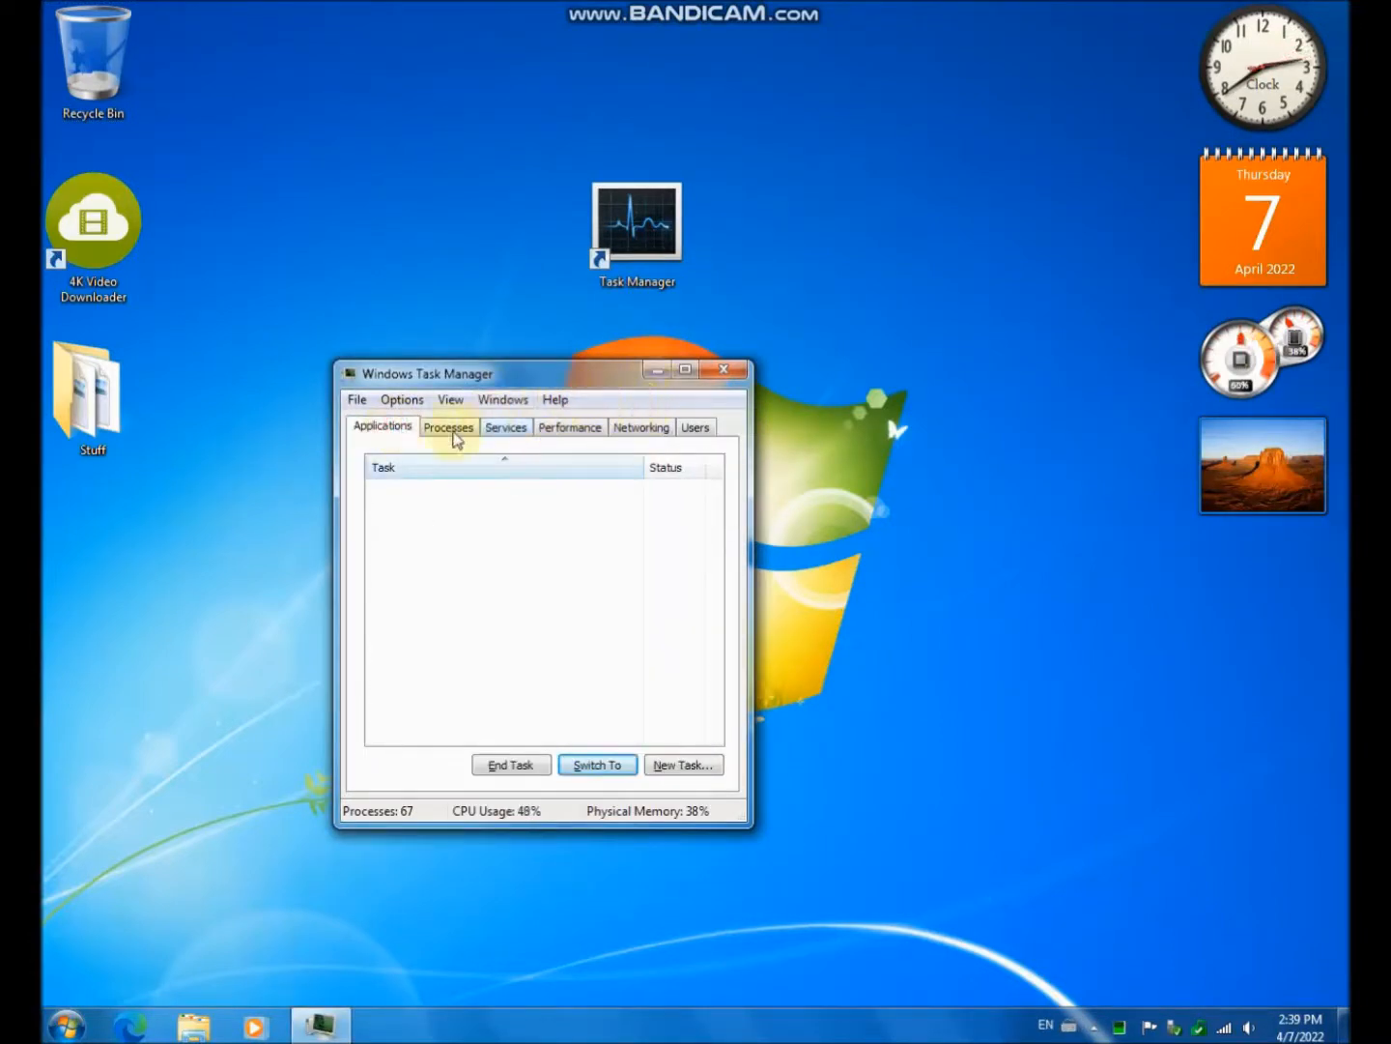
left_click(449, 426)
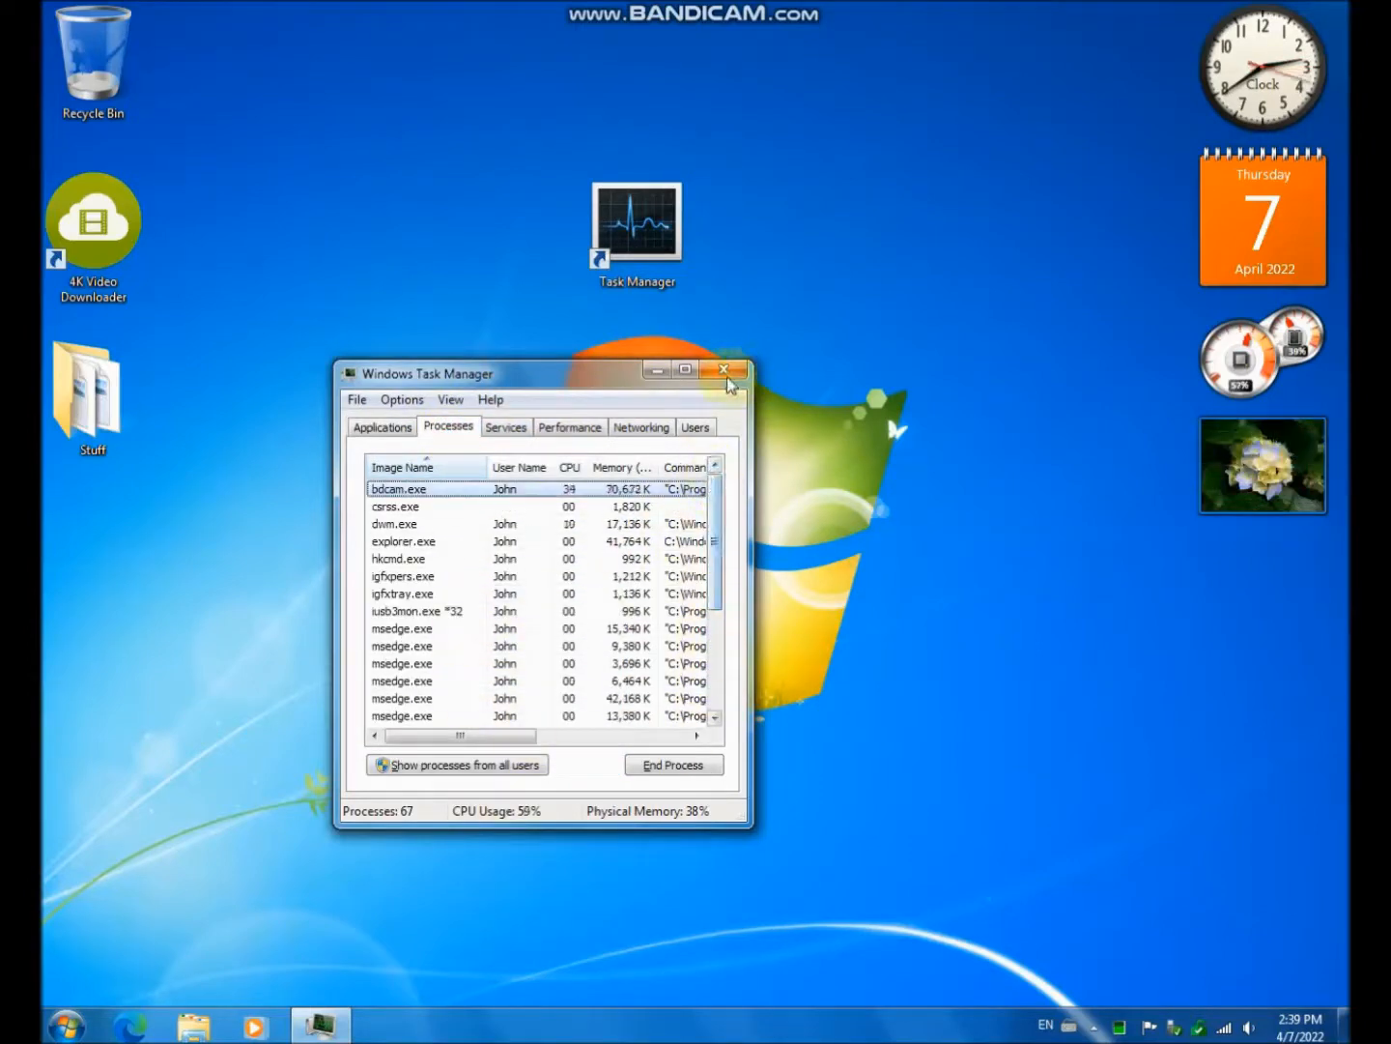
- Close Windows Task Manager, launch DBC Task Manager, and check its About box
left_click(724, 370)
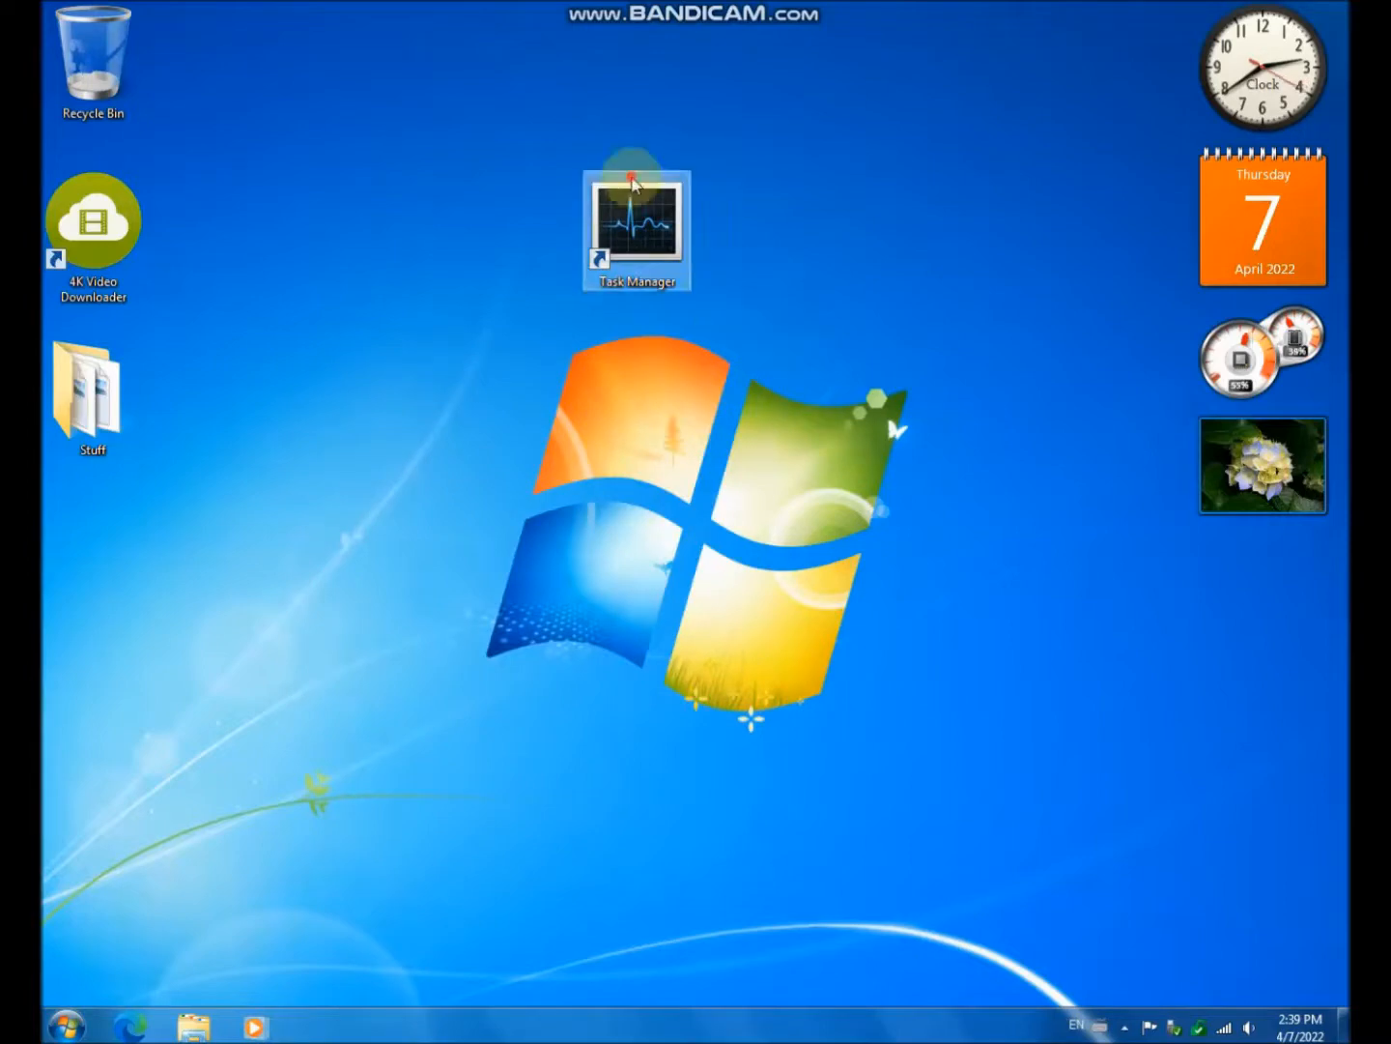
double_click(637, 230)
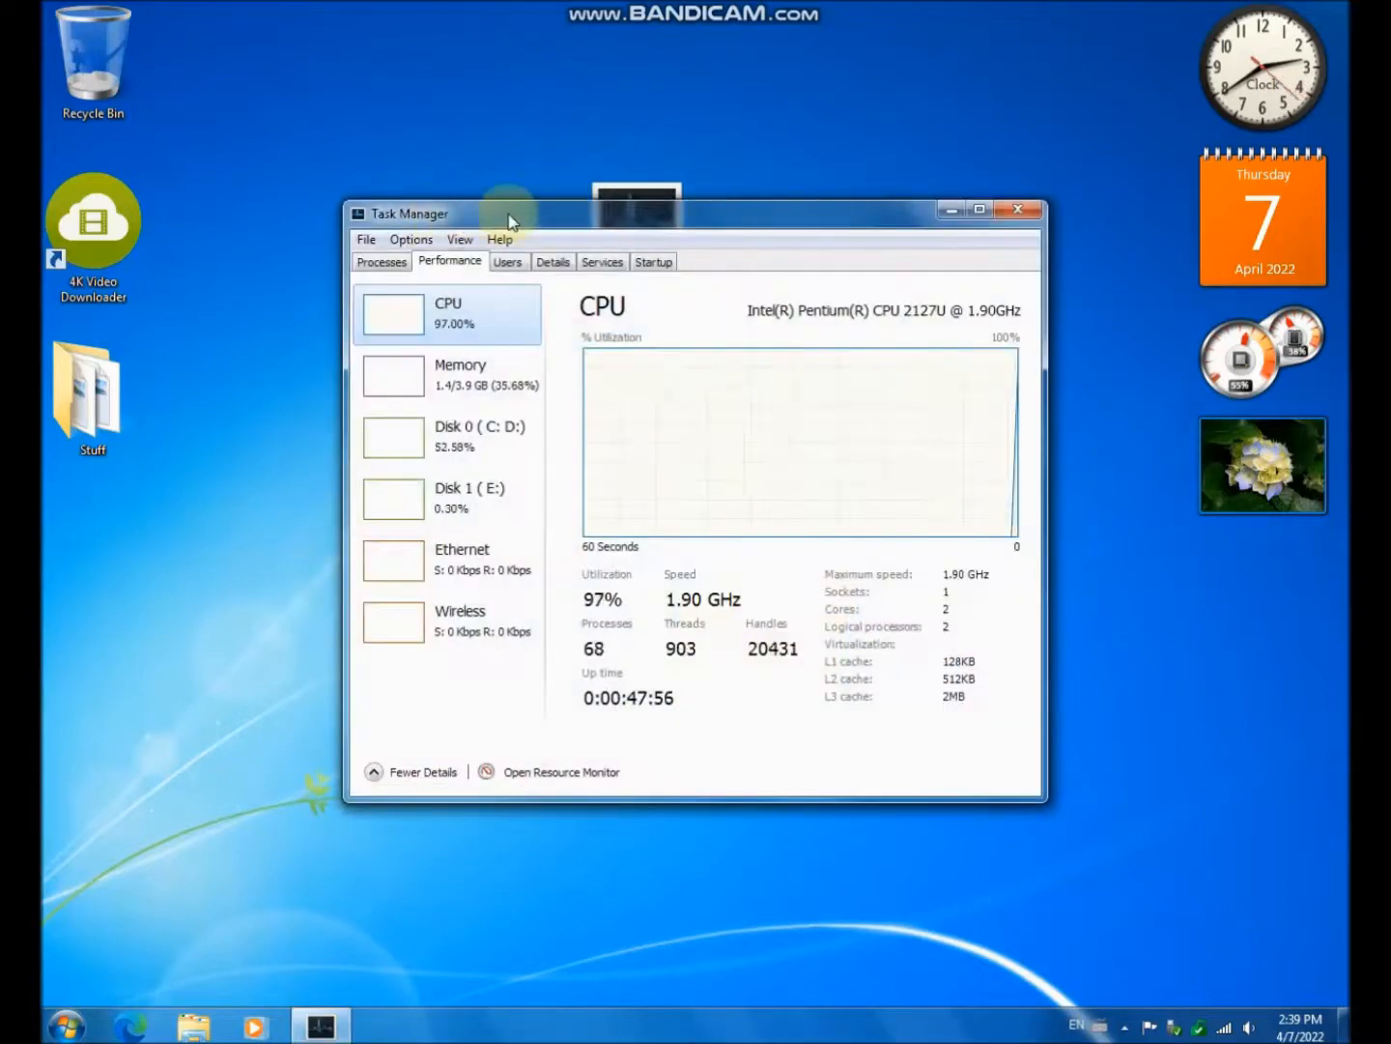
left_click(381, 261)
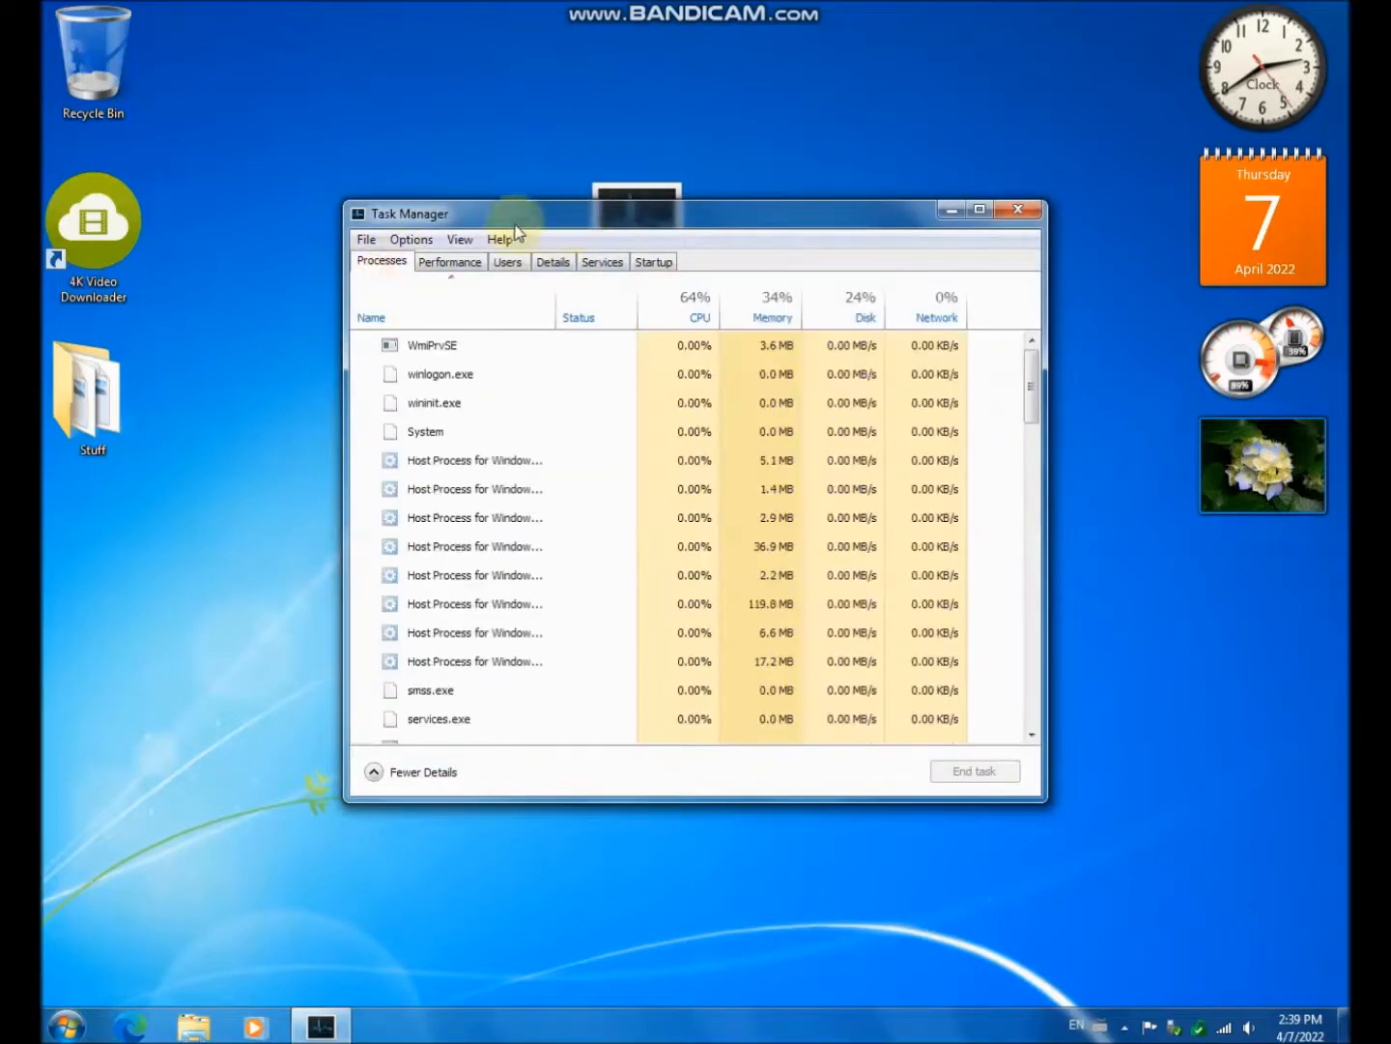
left_click(500, 239)
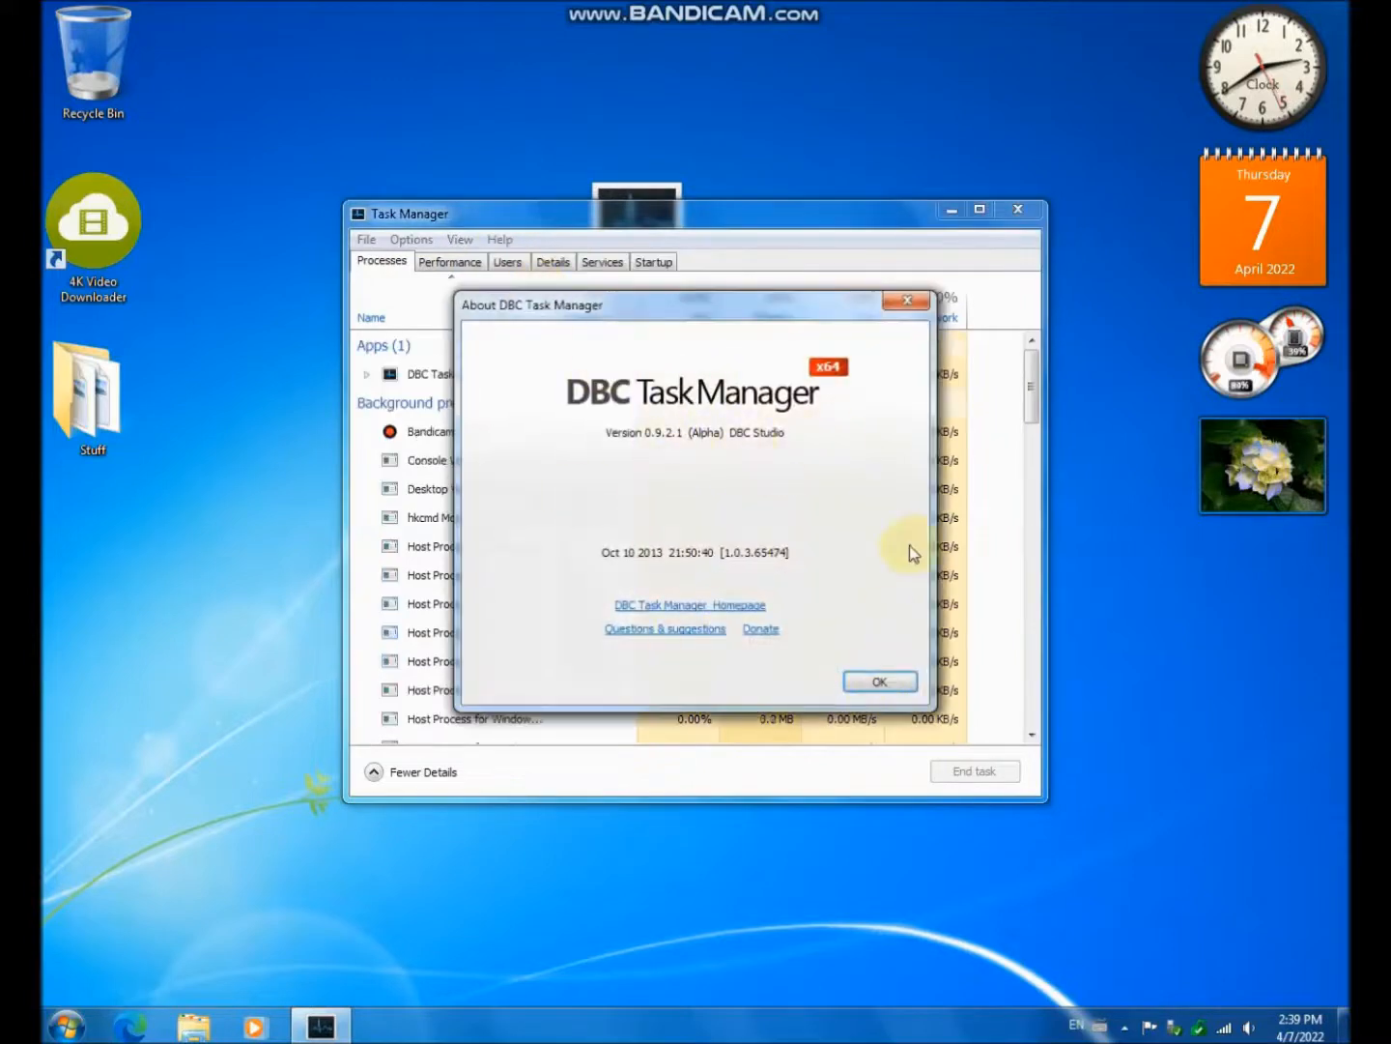
left_click(879, 681)
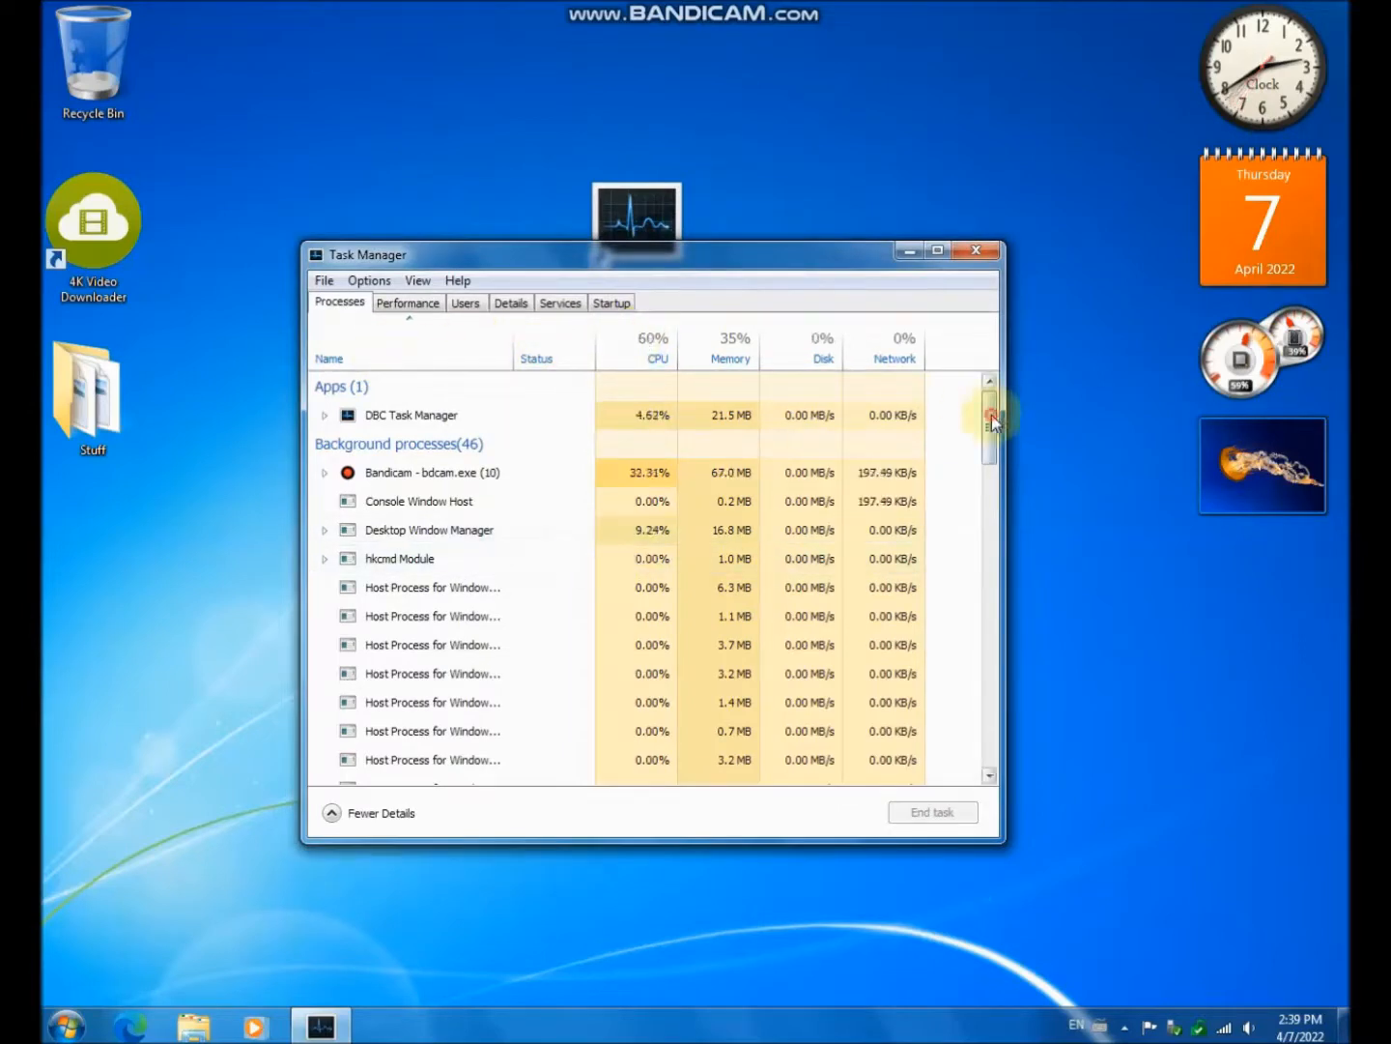
scroll("down", 3)
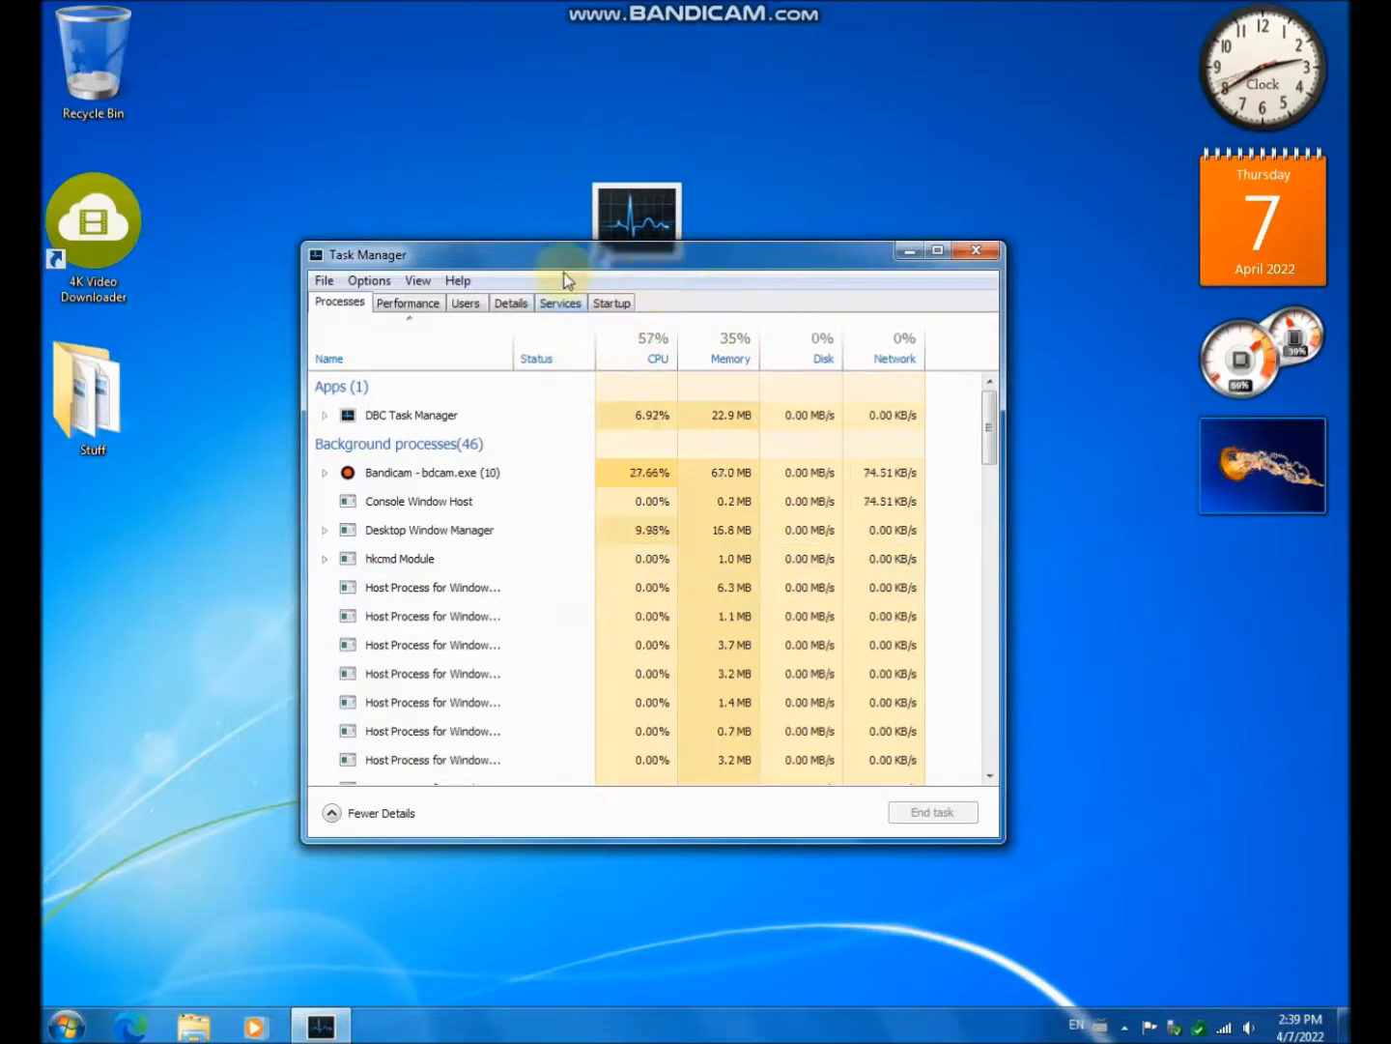
mouse_move(620, 354)
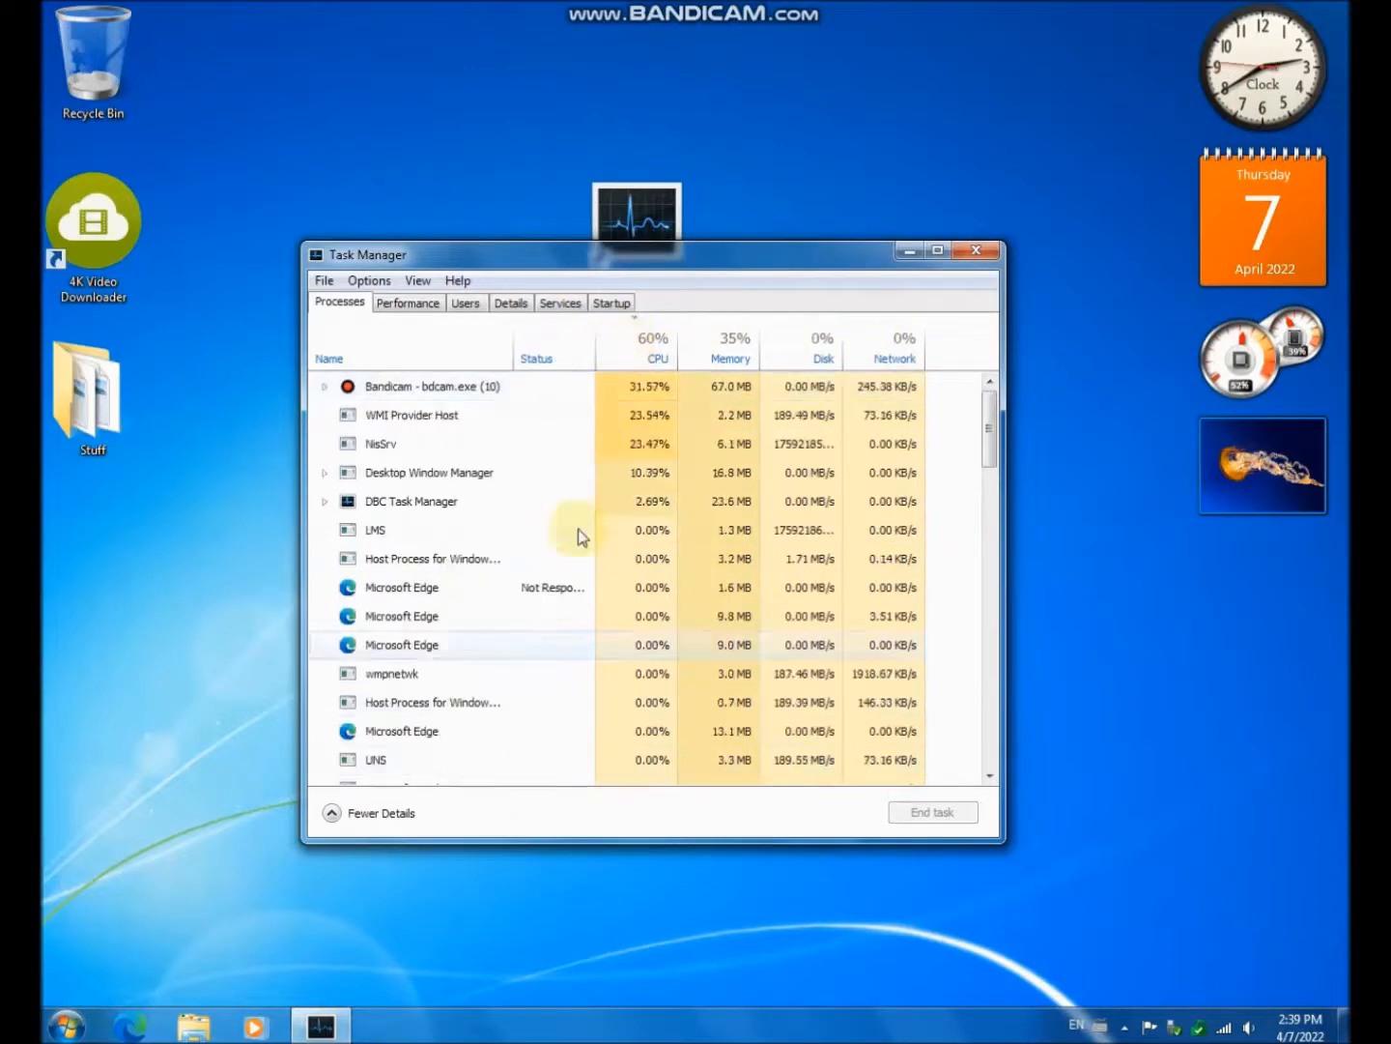
left_click(329, 358)
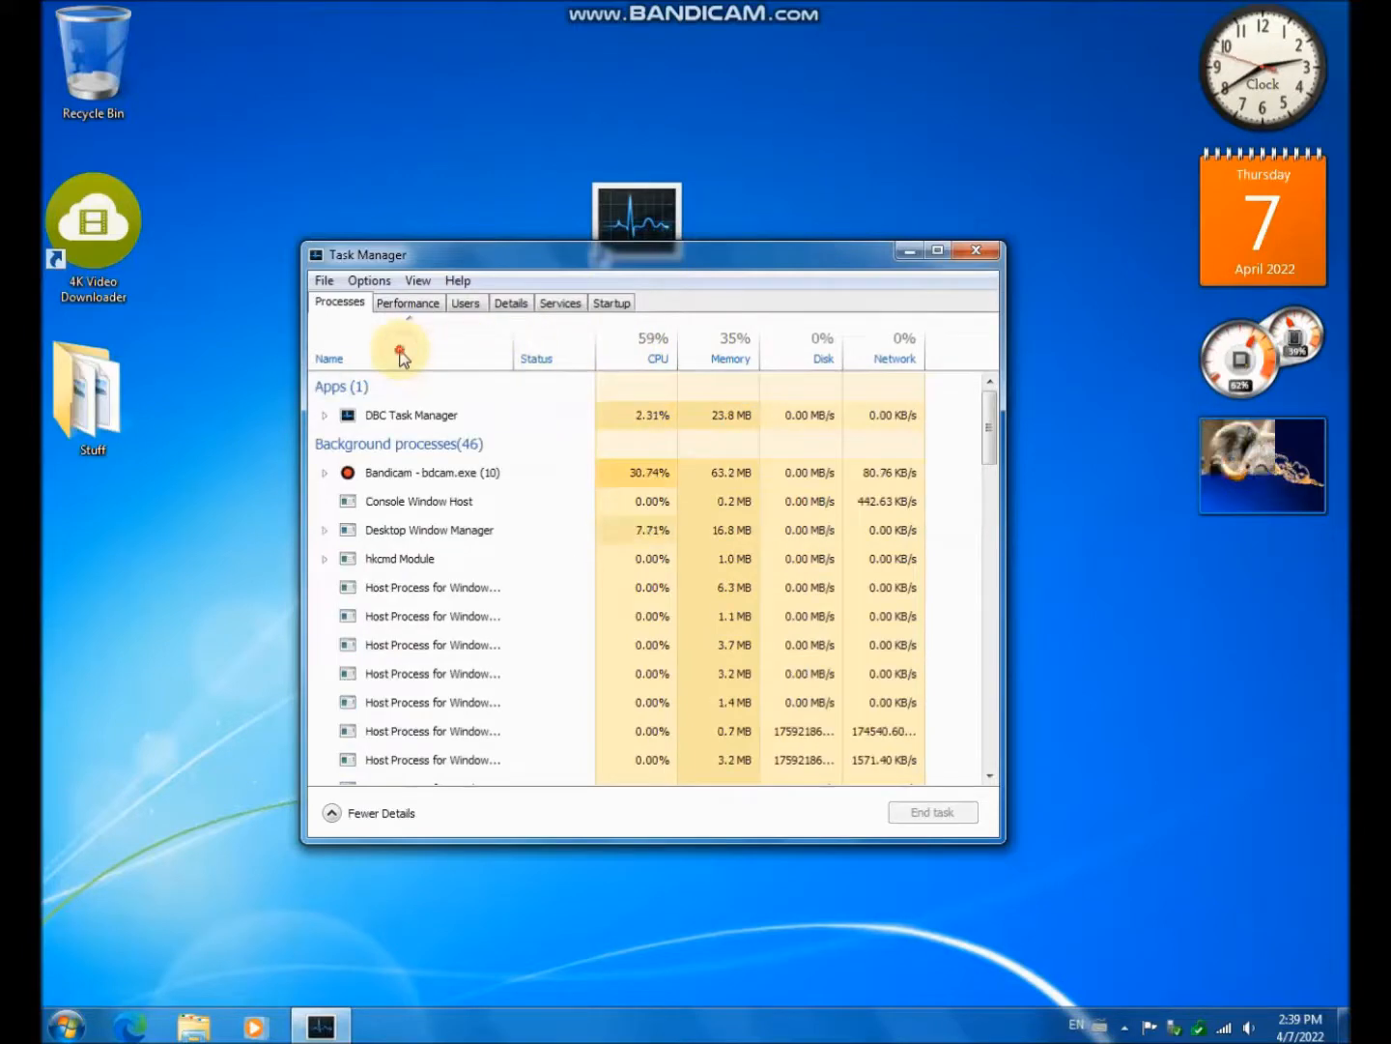
mouse_move(462, 349)
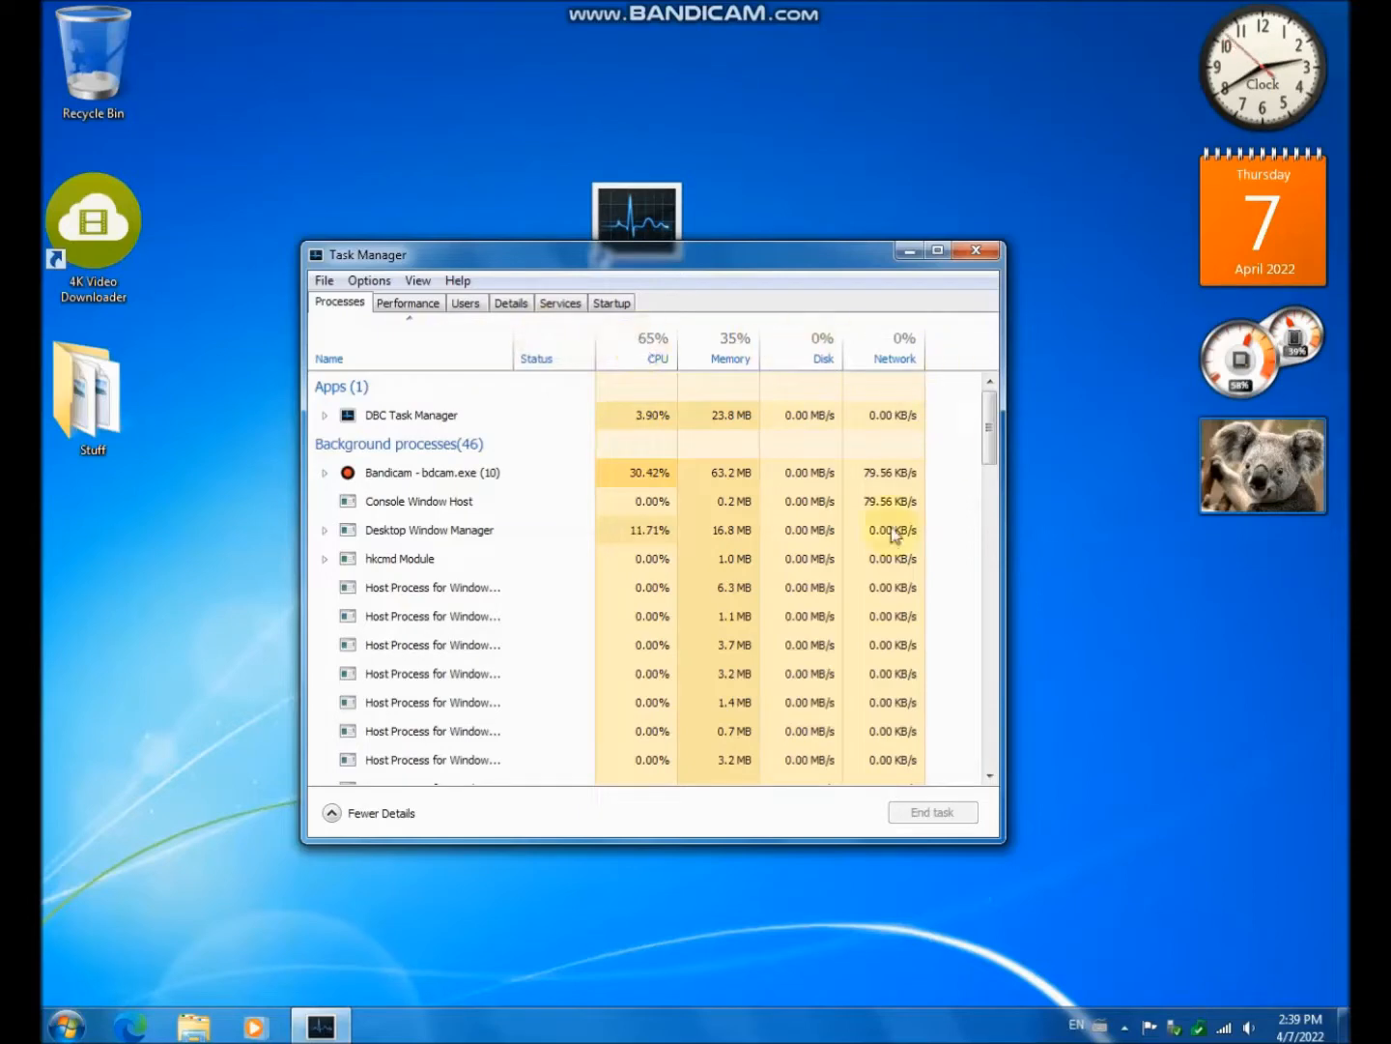
mouse_move(554, 319)
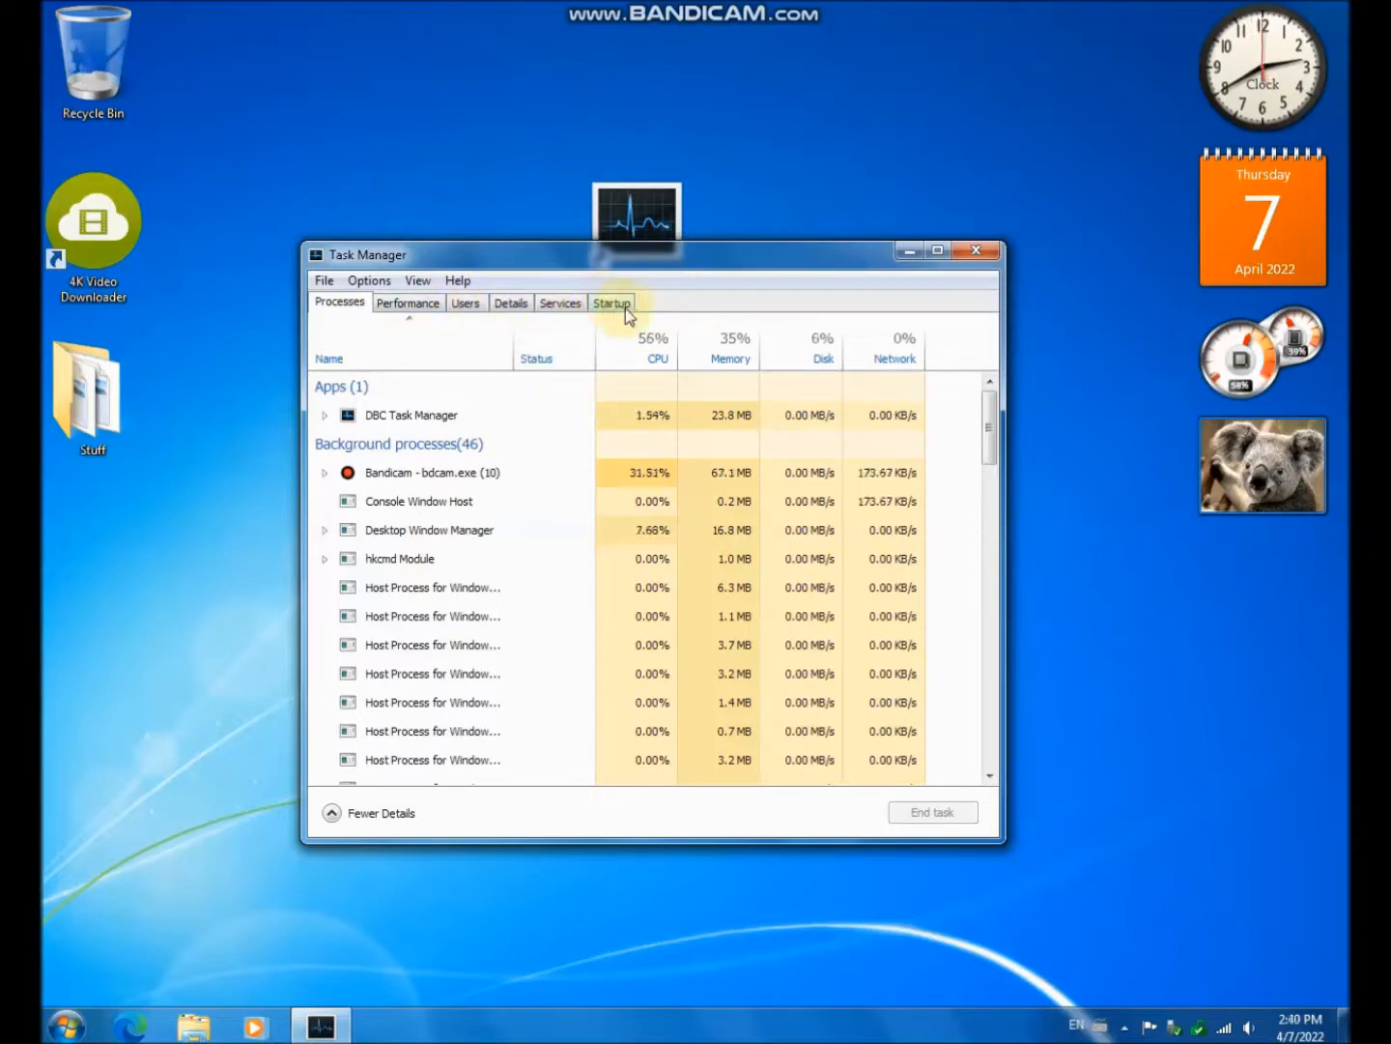
left_click(611, 302)
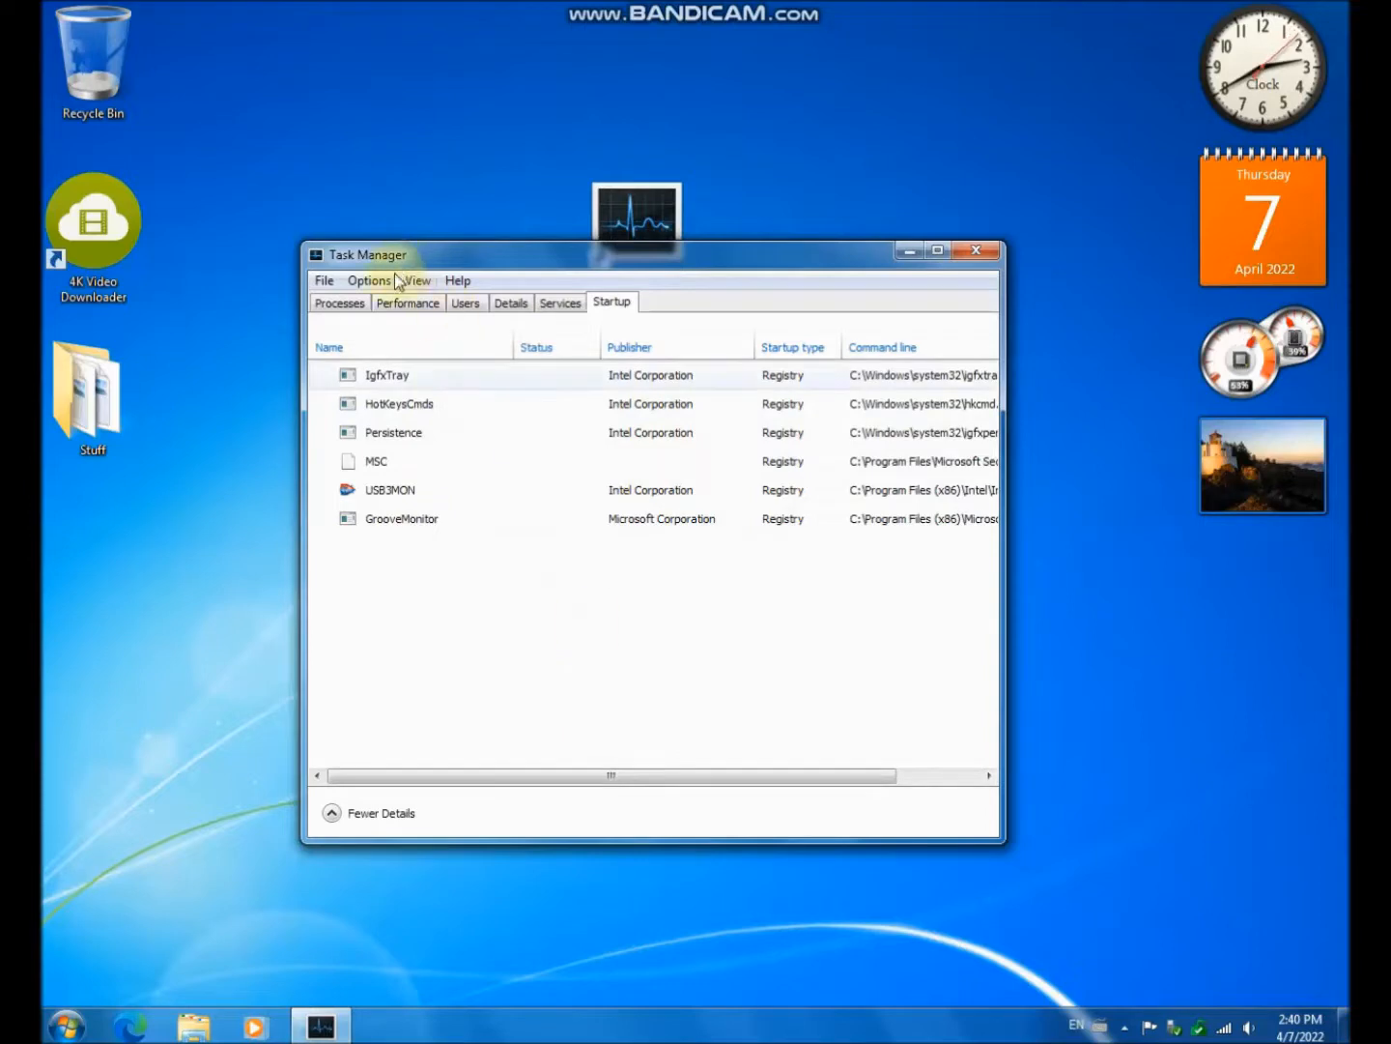
left_click(339, 303)
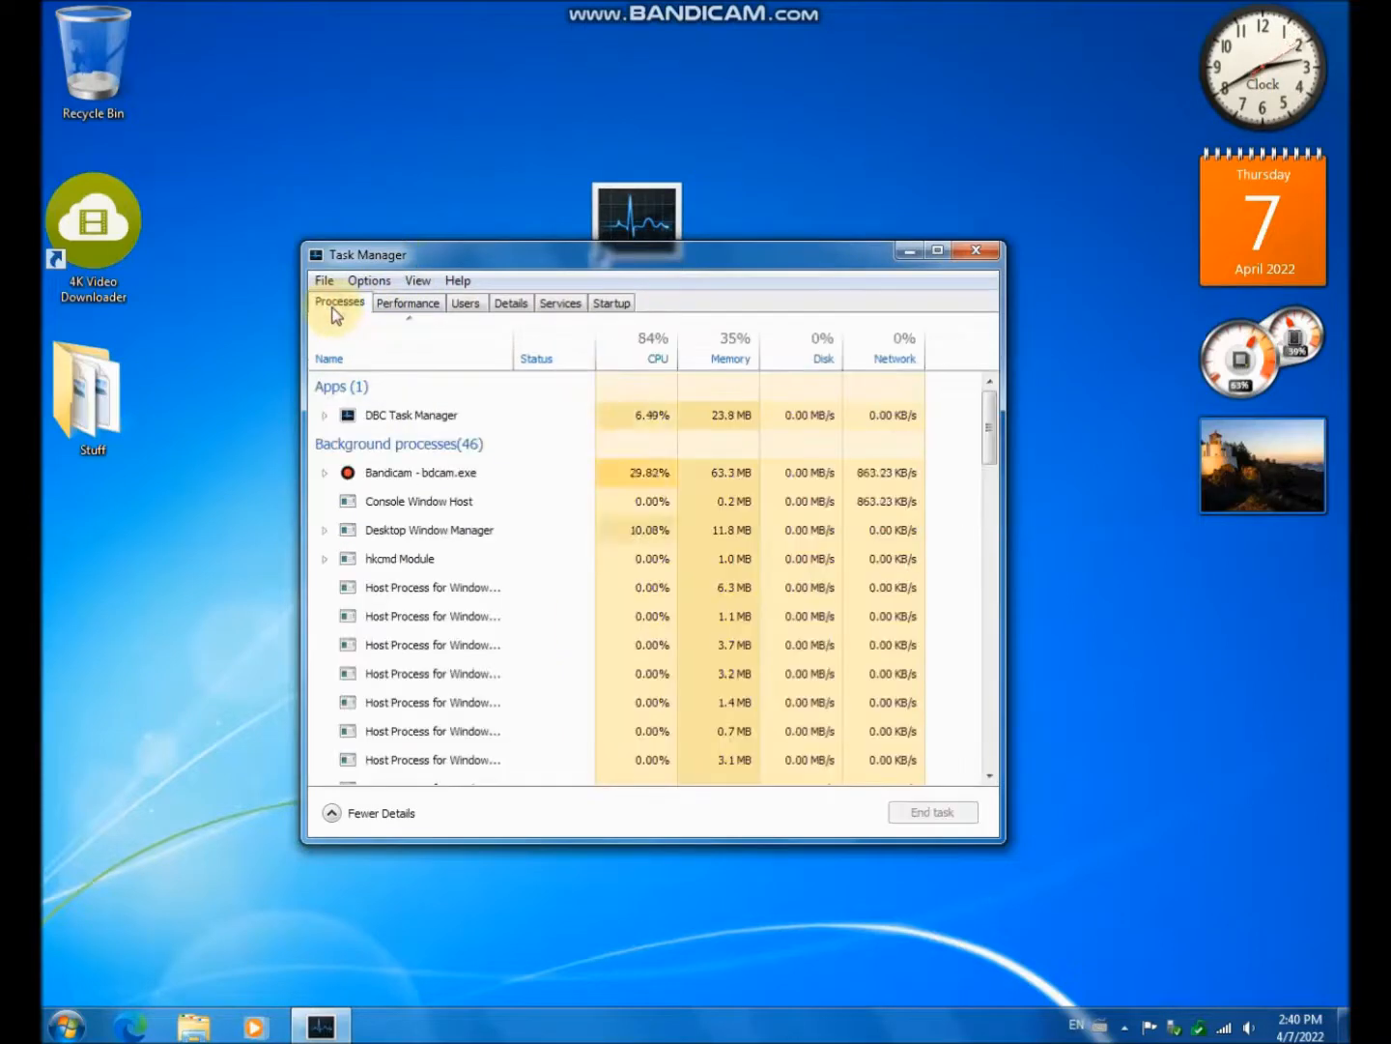
- Open Performance, briefly view the CPU graph alone, then show Disk 0 (C: D:) activity
left_click(407, 303)
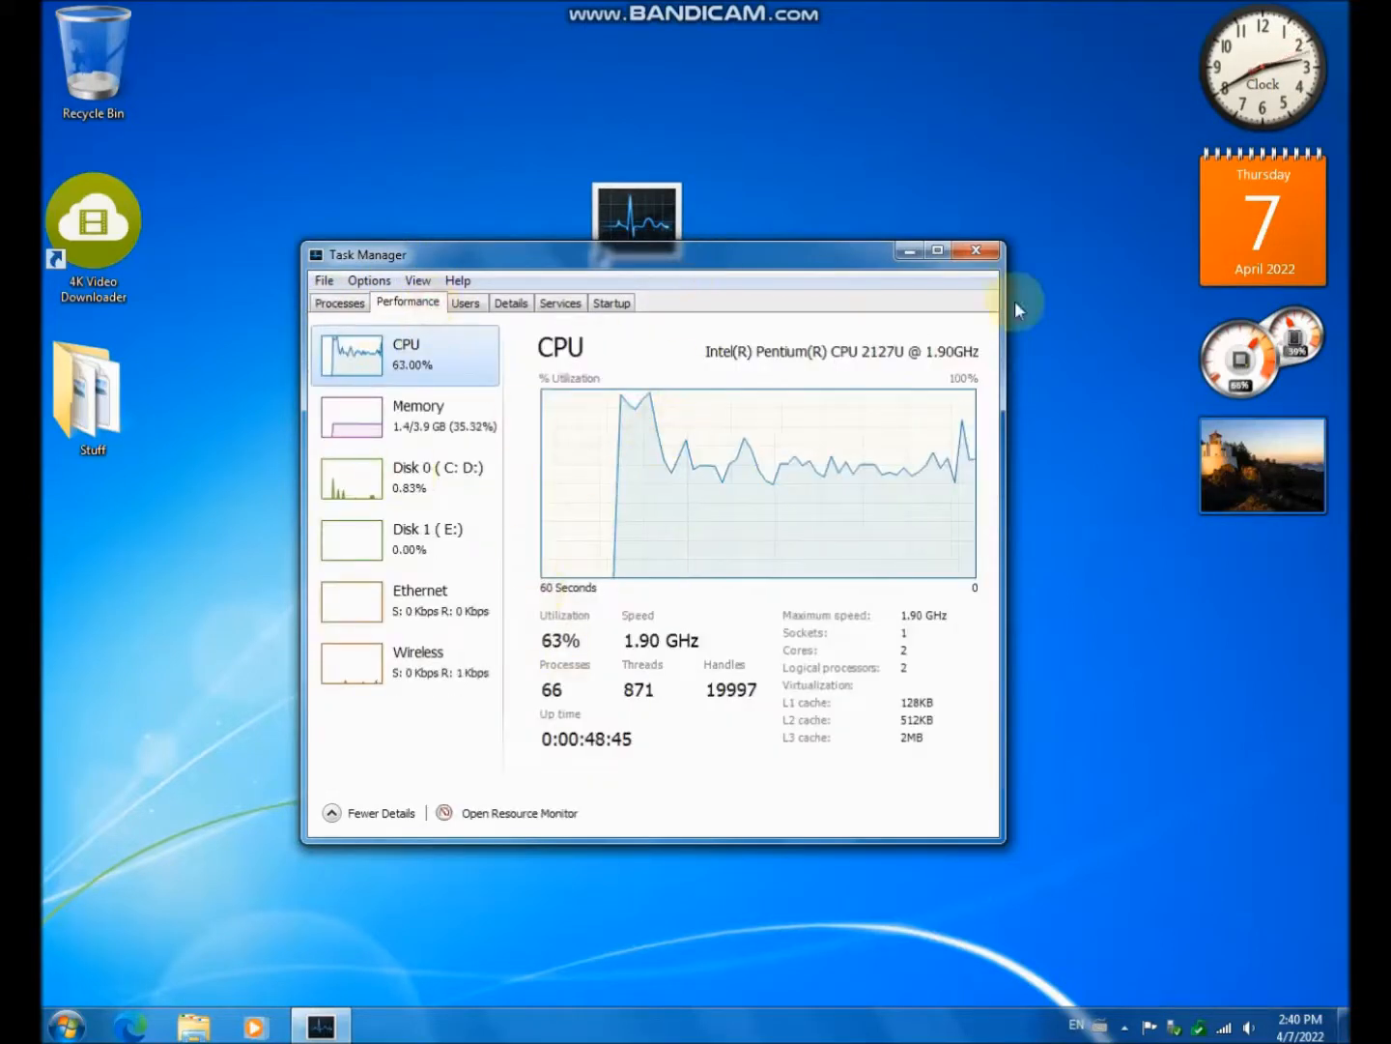
double_click(759, 483)
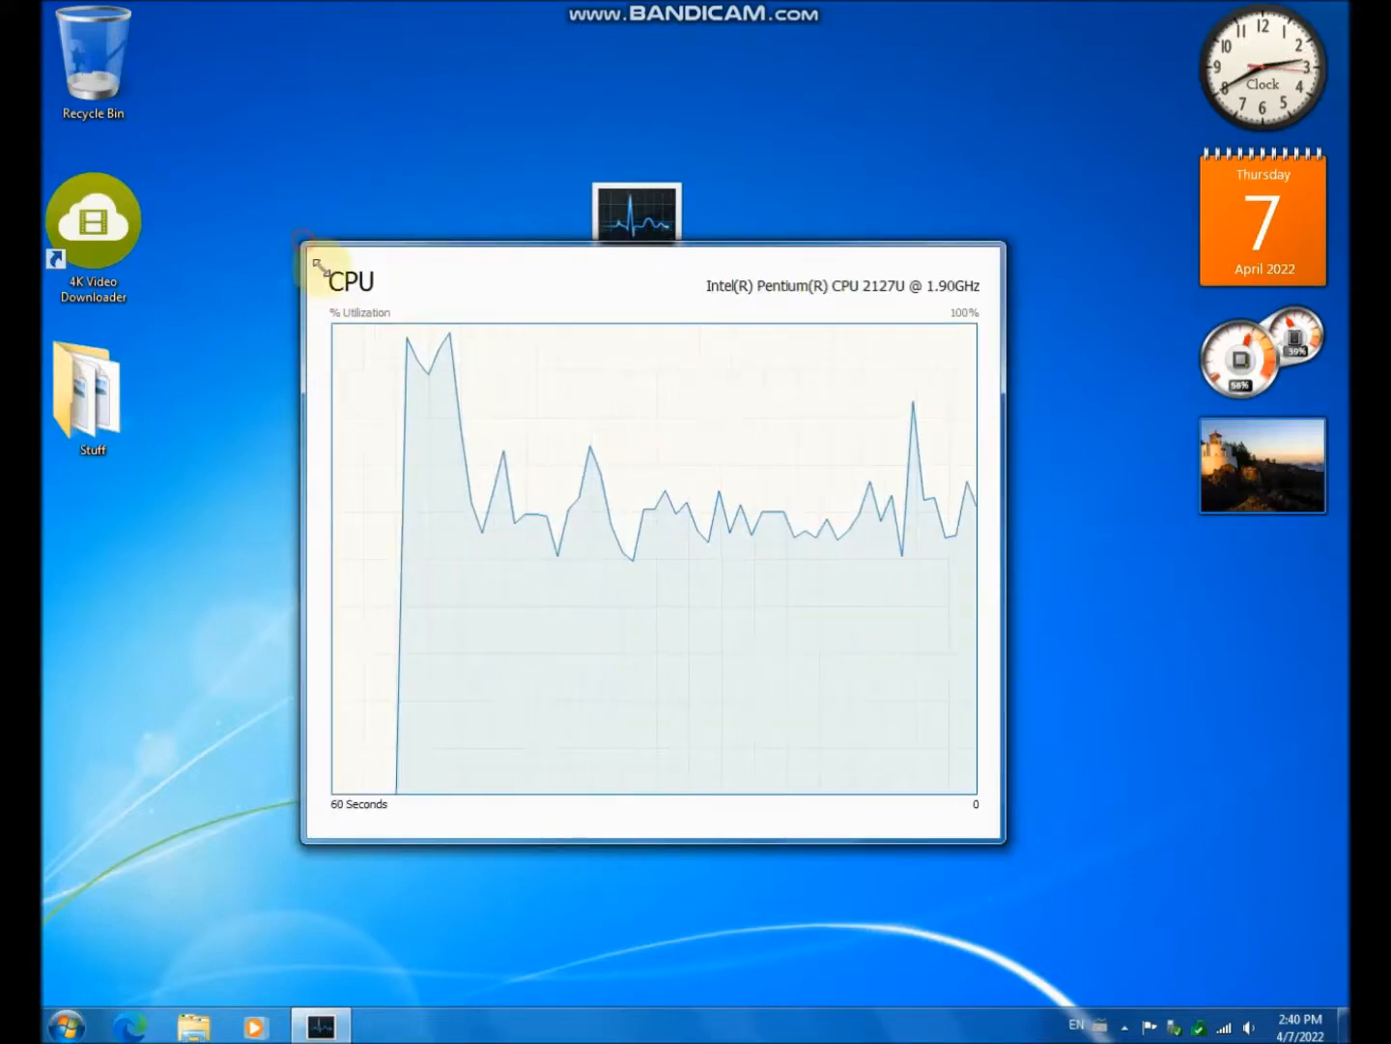
left_click_drag(319, 267, 276, 250)
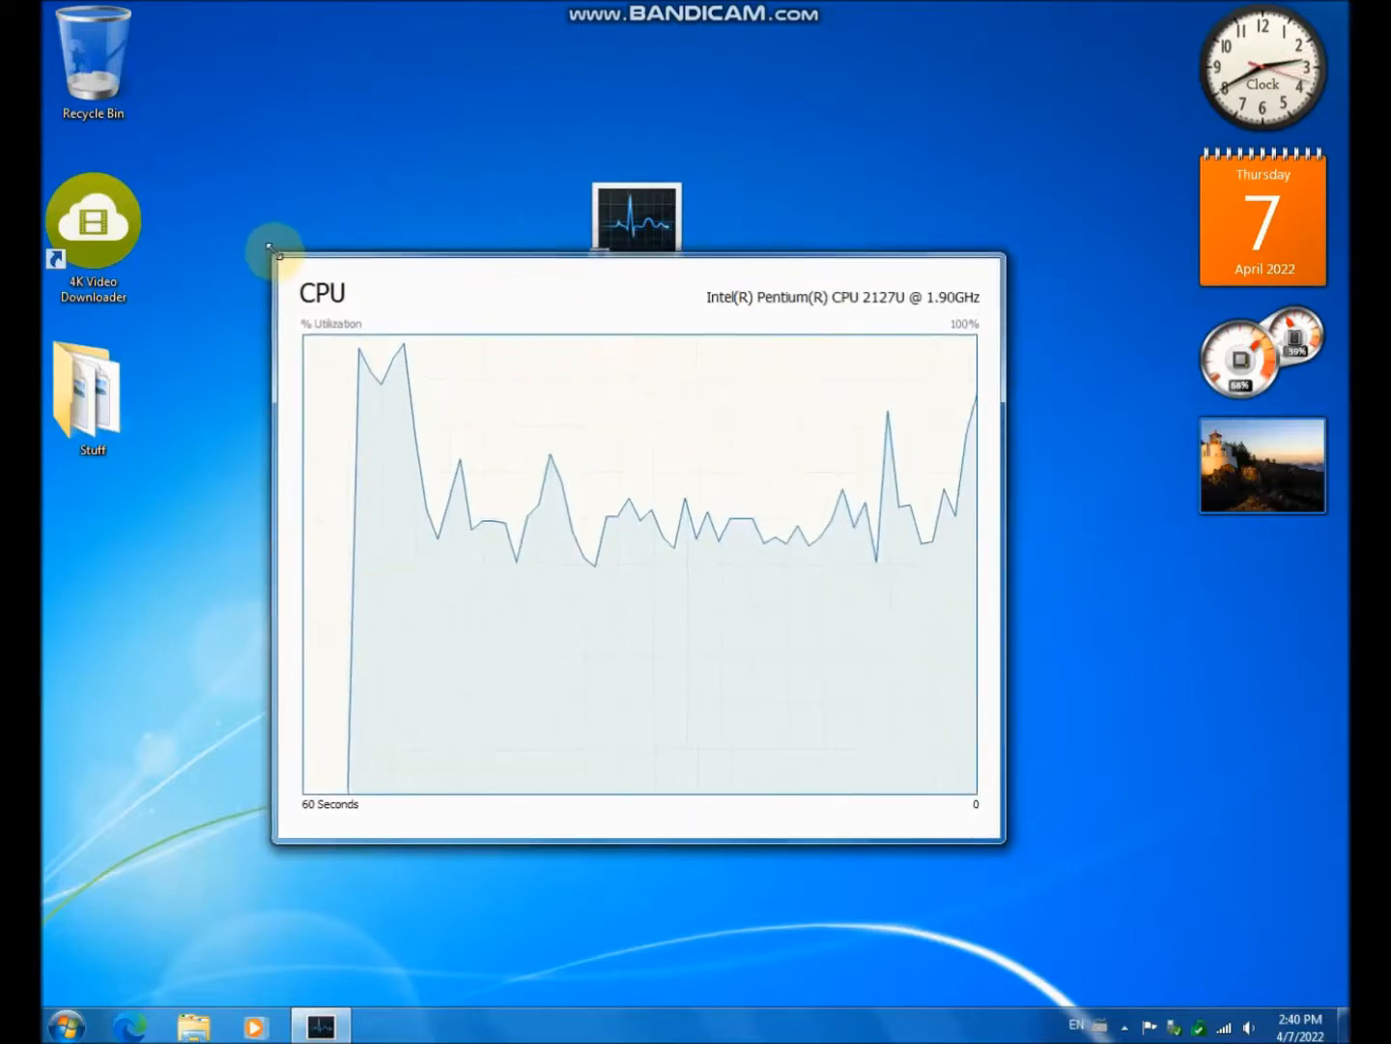
left_click(390, 425)
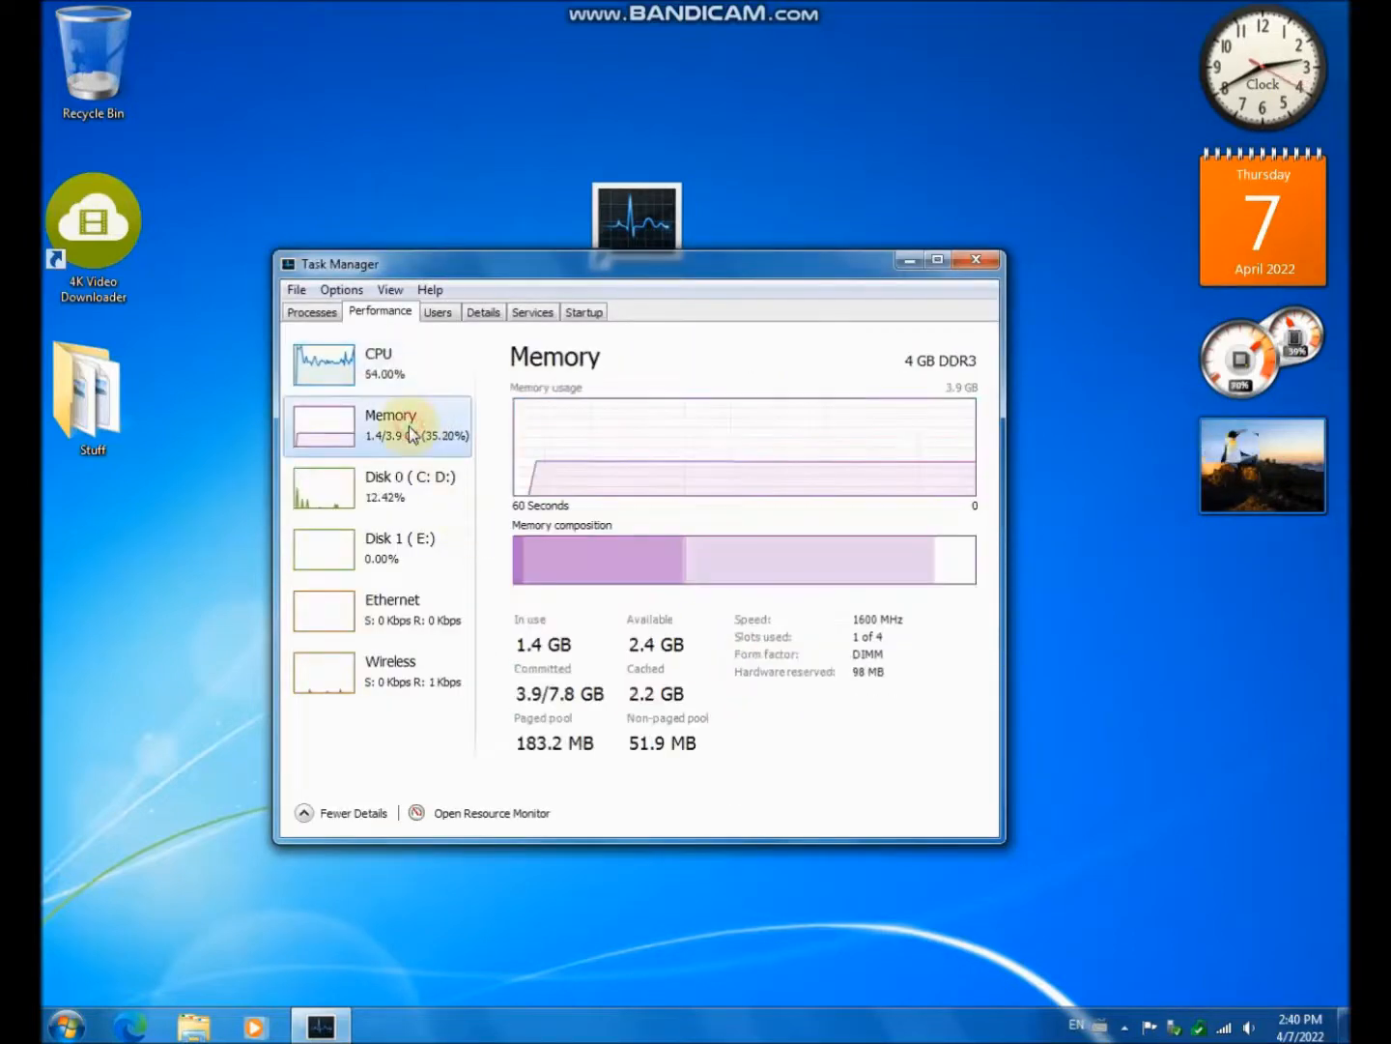
left_click(377, 487)
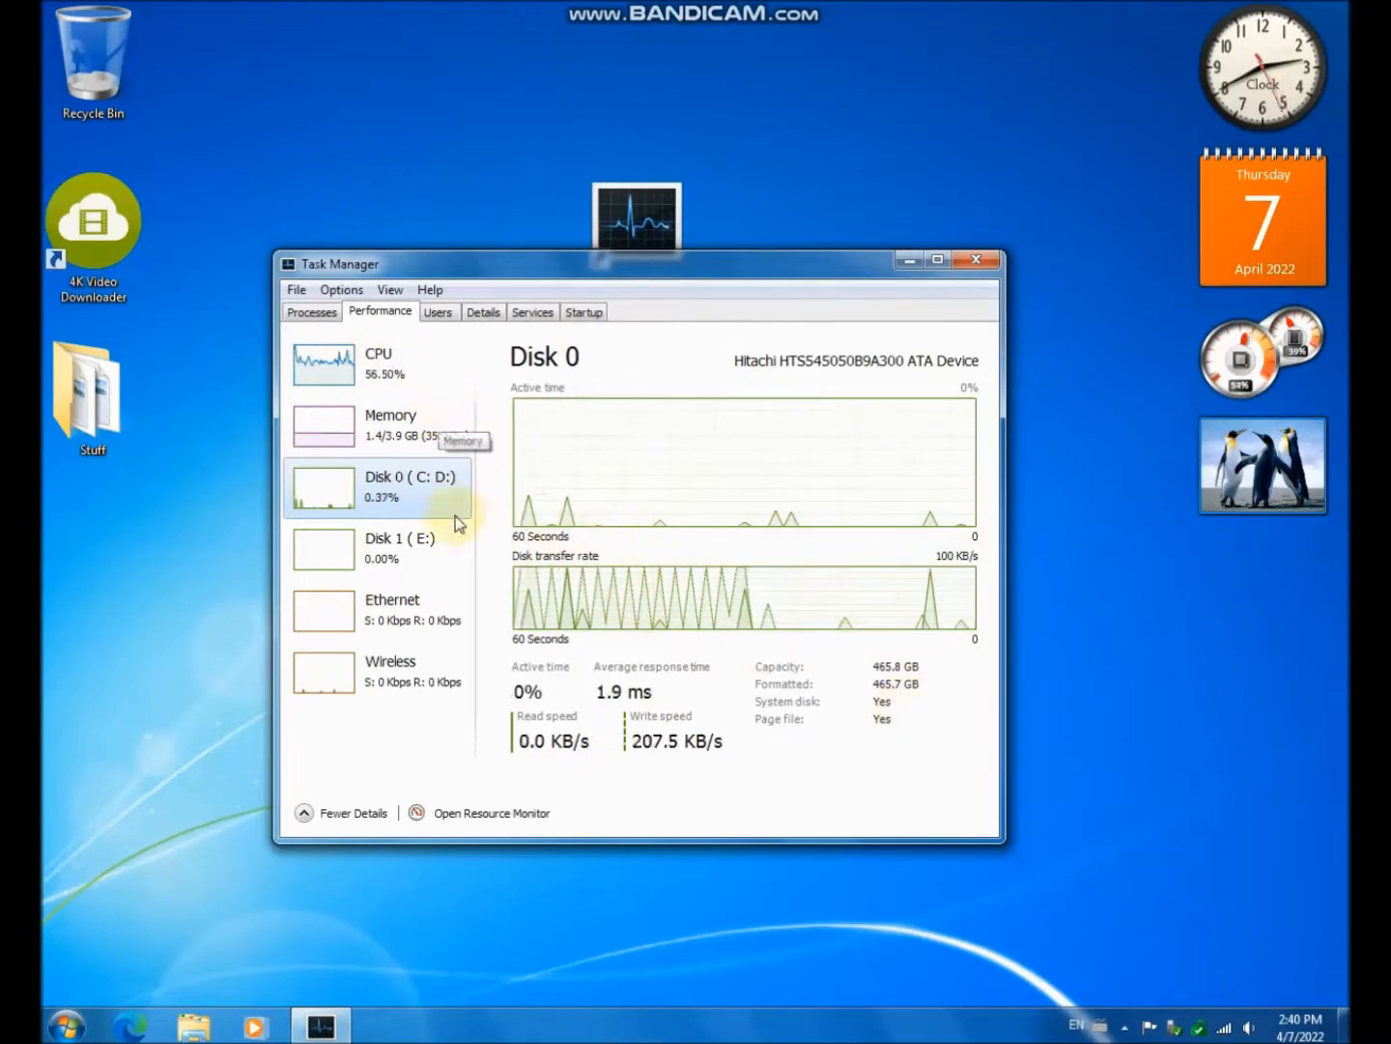
mouse_move(768, 965)
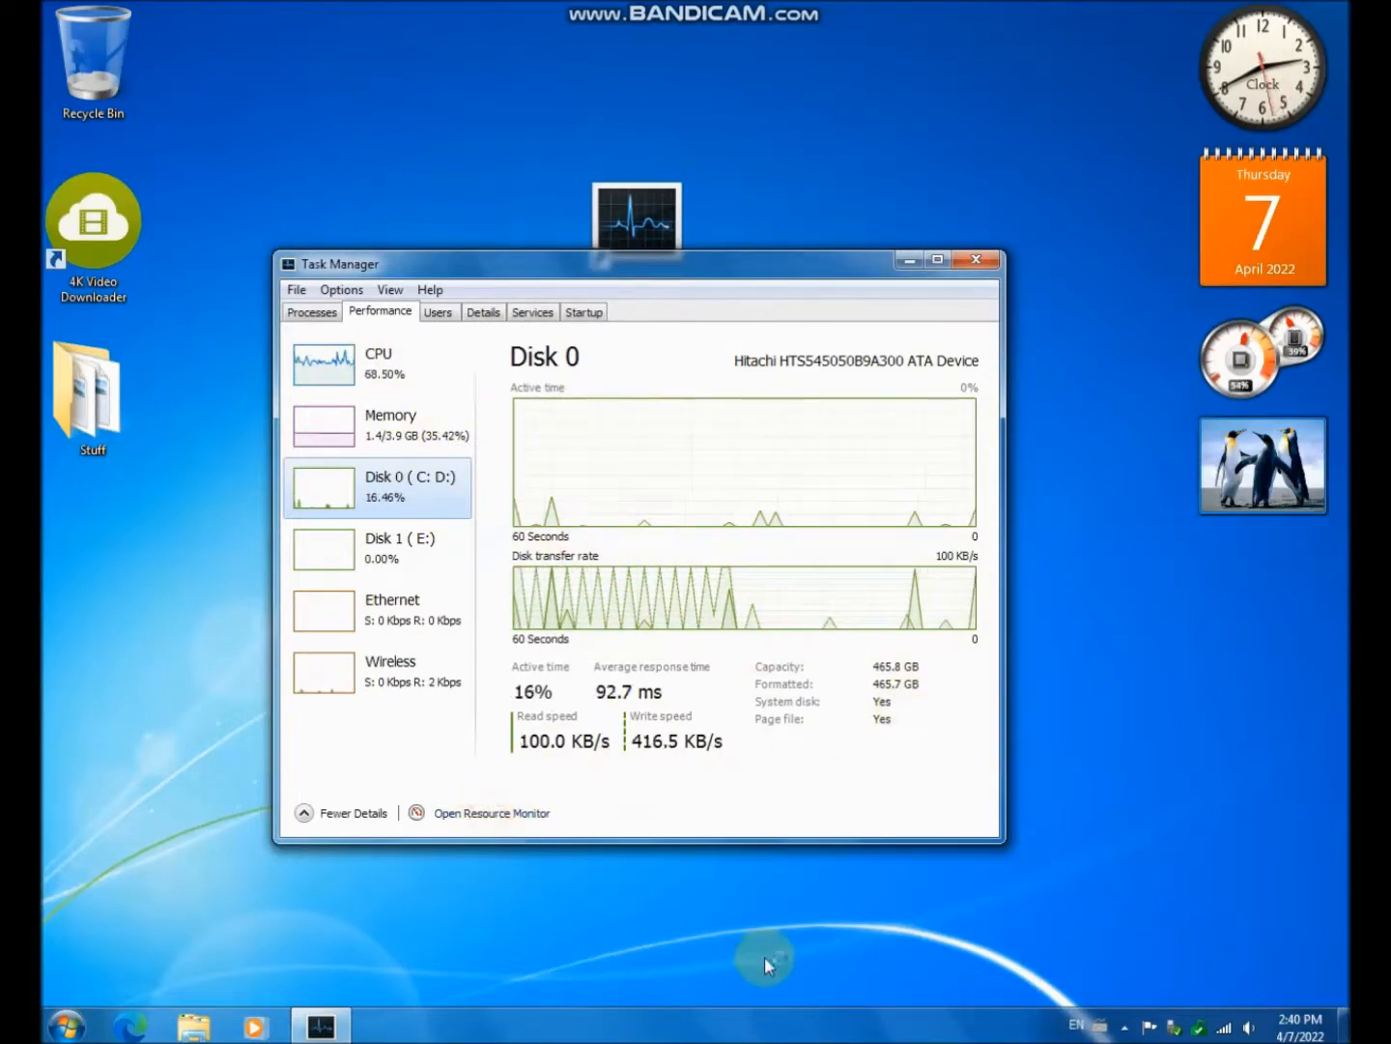
- Close Resource Monitor and view the Users, Details and Services tabs in turn
left_click(491, 812)
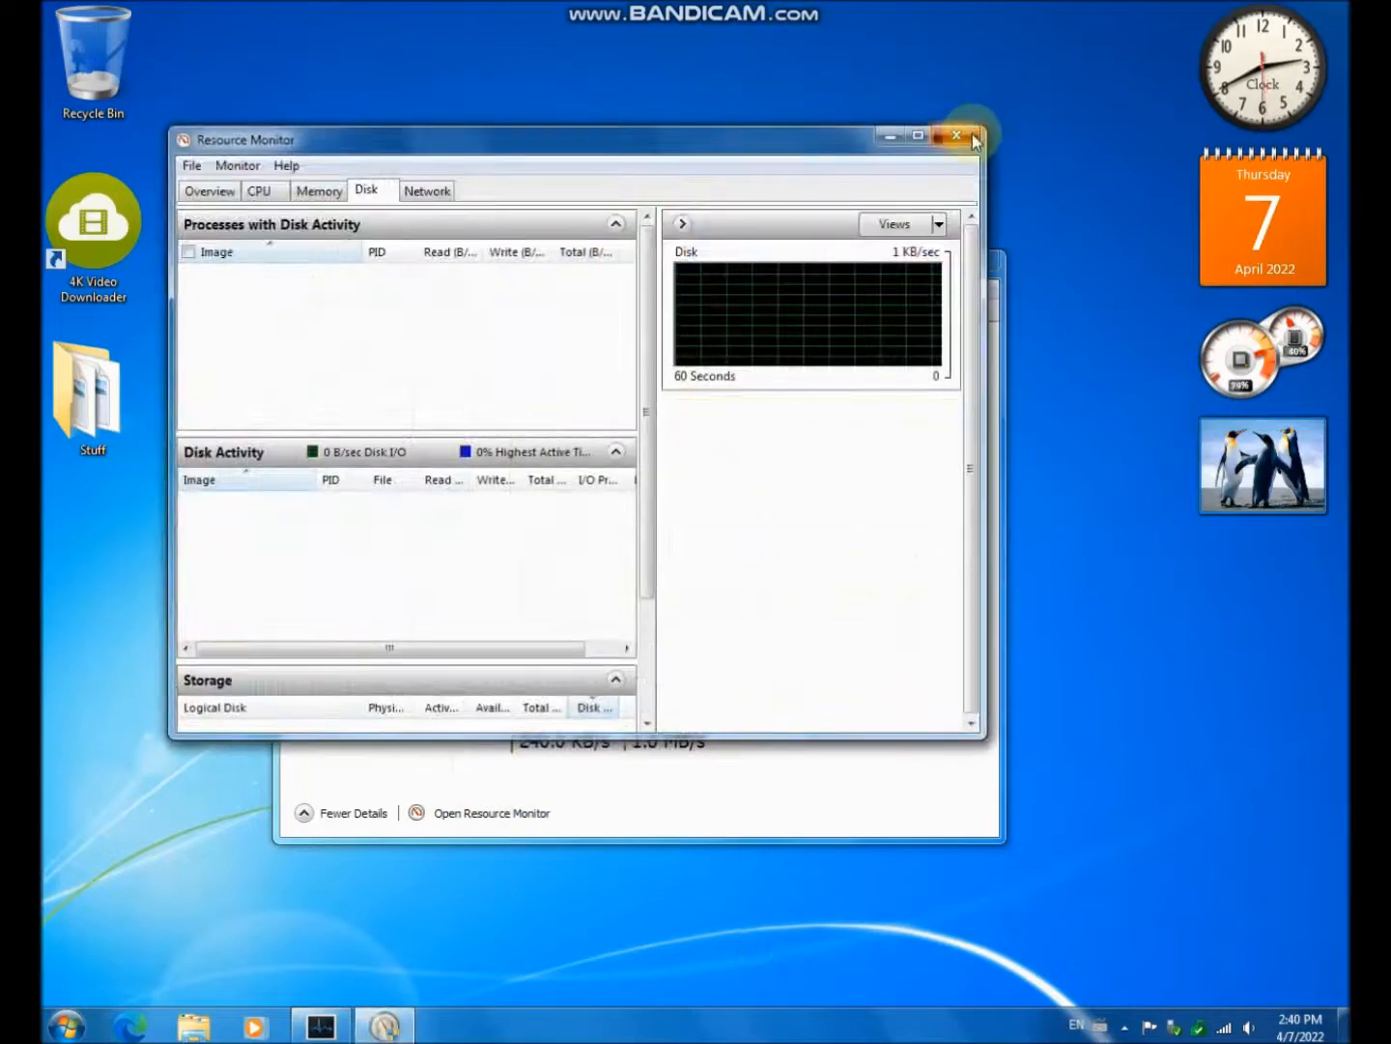
left_click(955, 135)
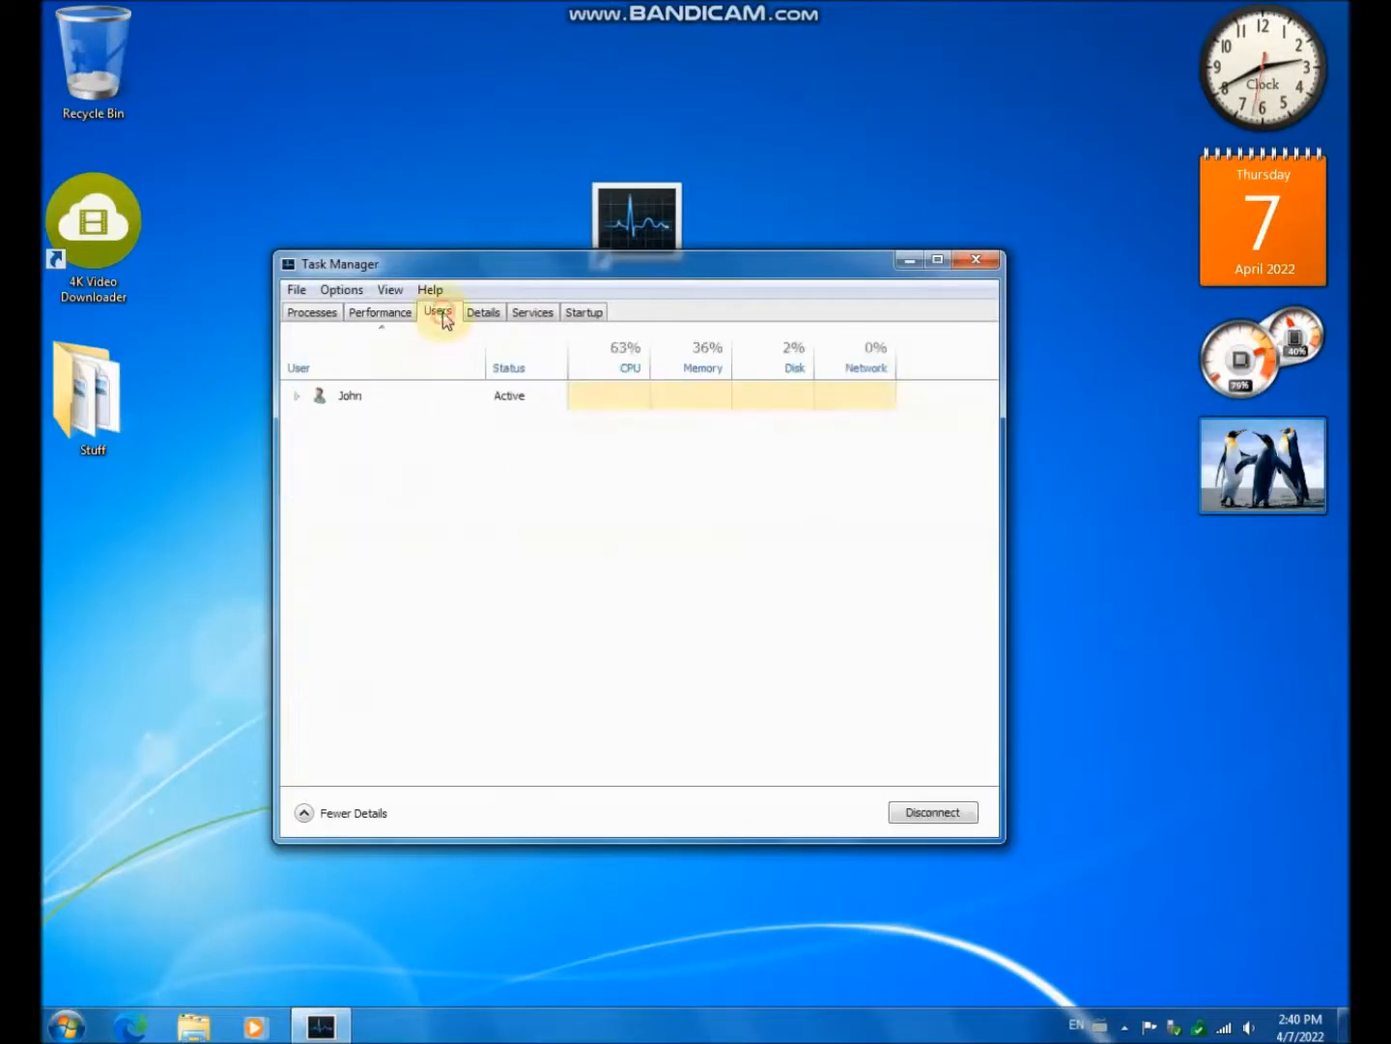
left_click(483, 311)
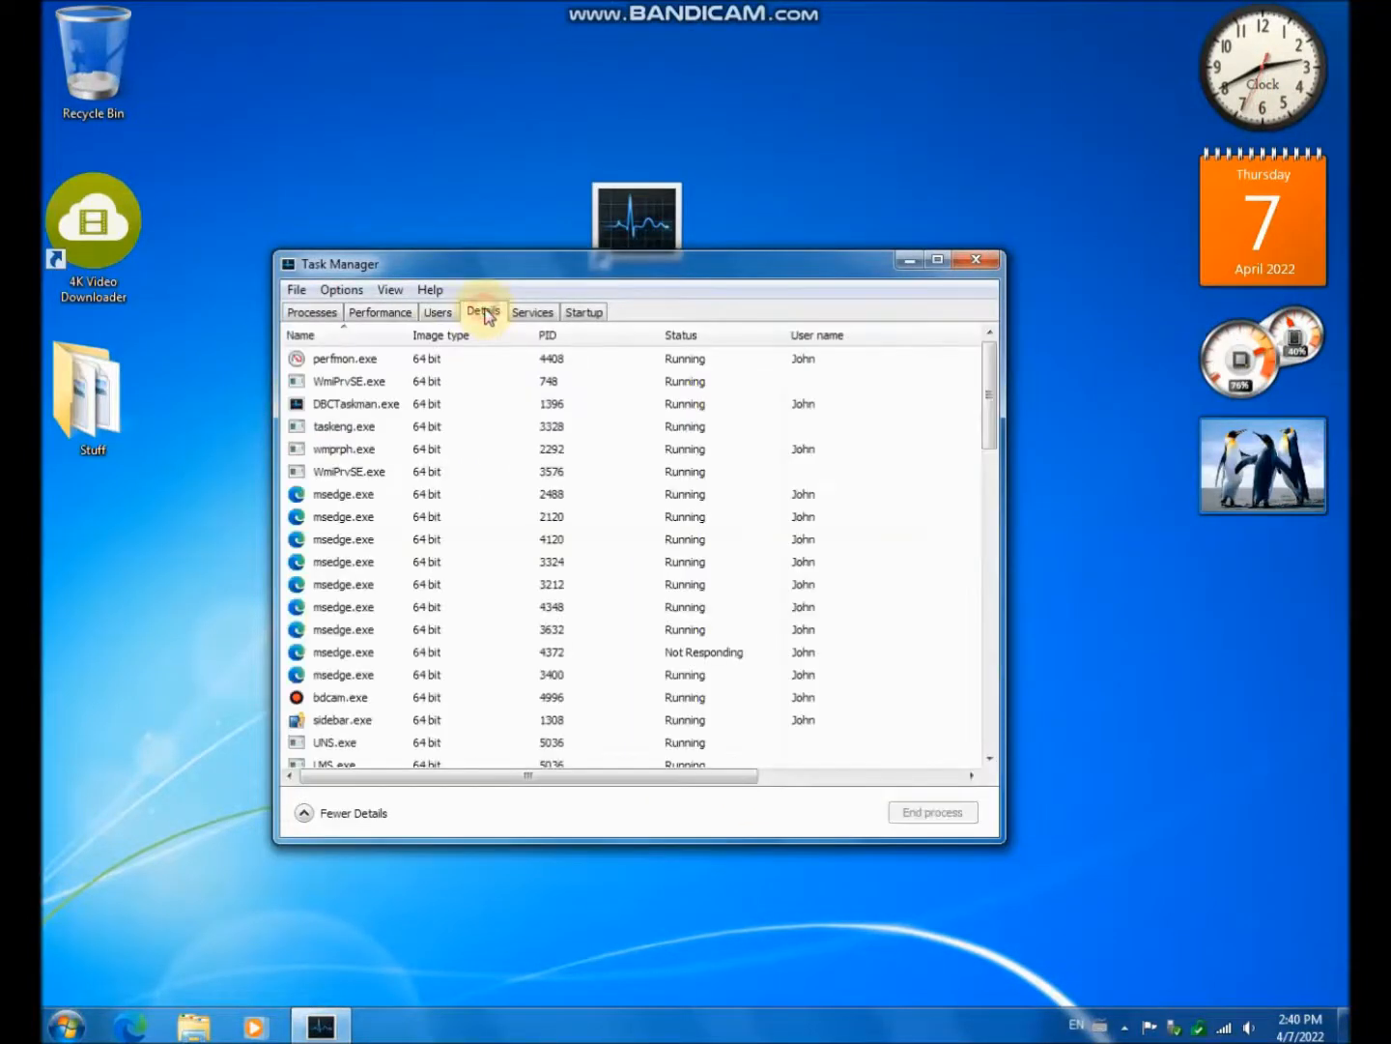
left_click(532, 311)
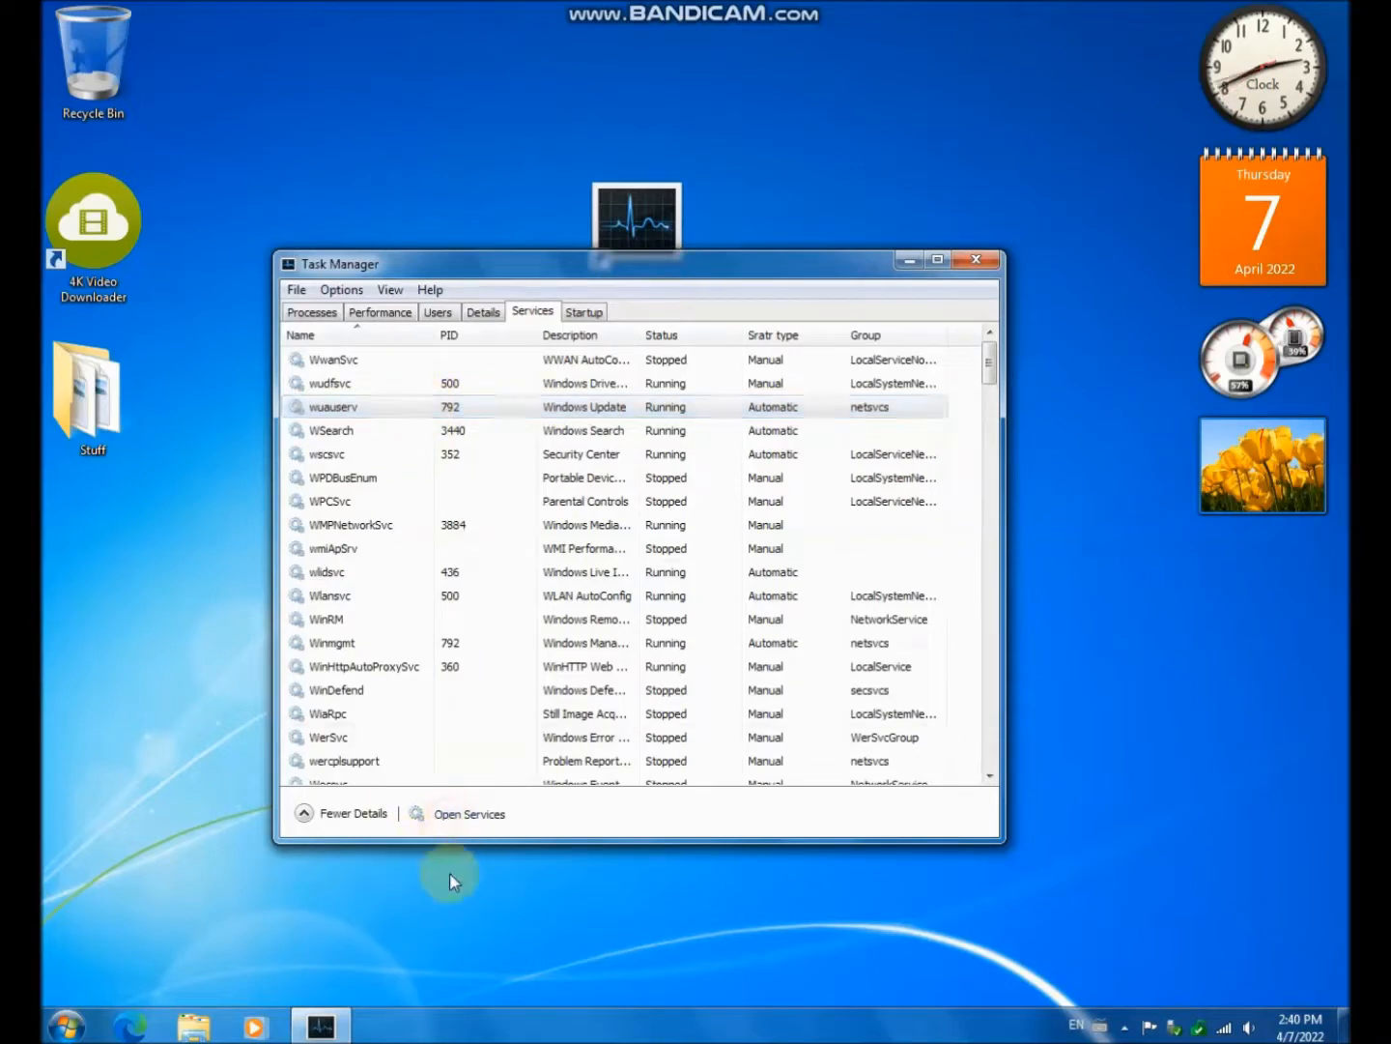
- Return to the Processes list with its apps and background processes groups
left_click(468, 814)
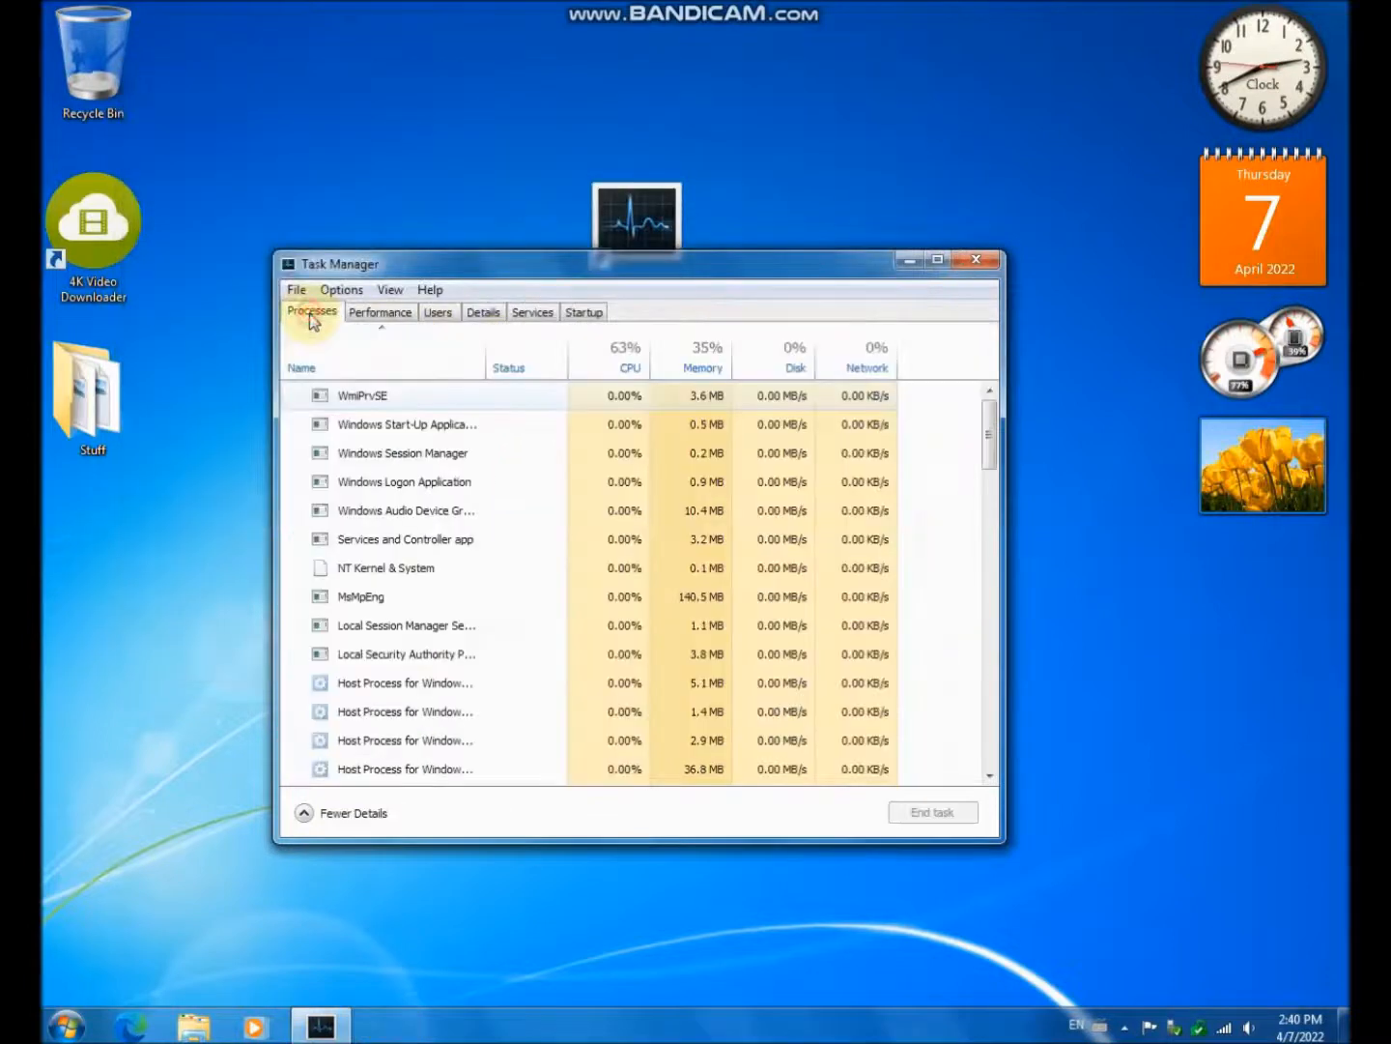
left_click(341, 289)
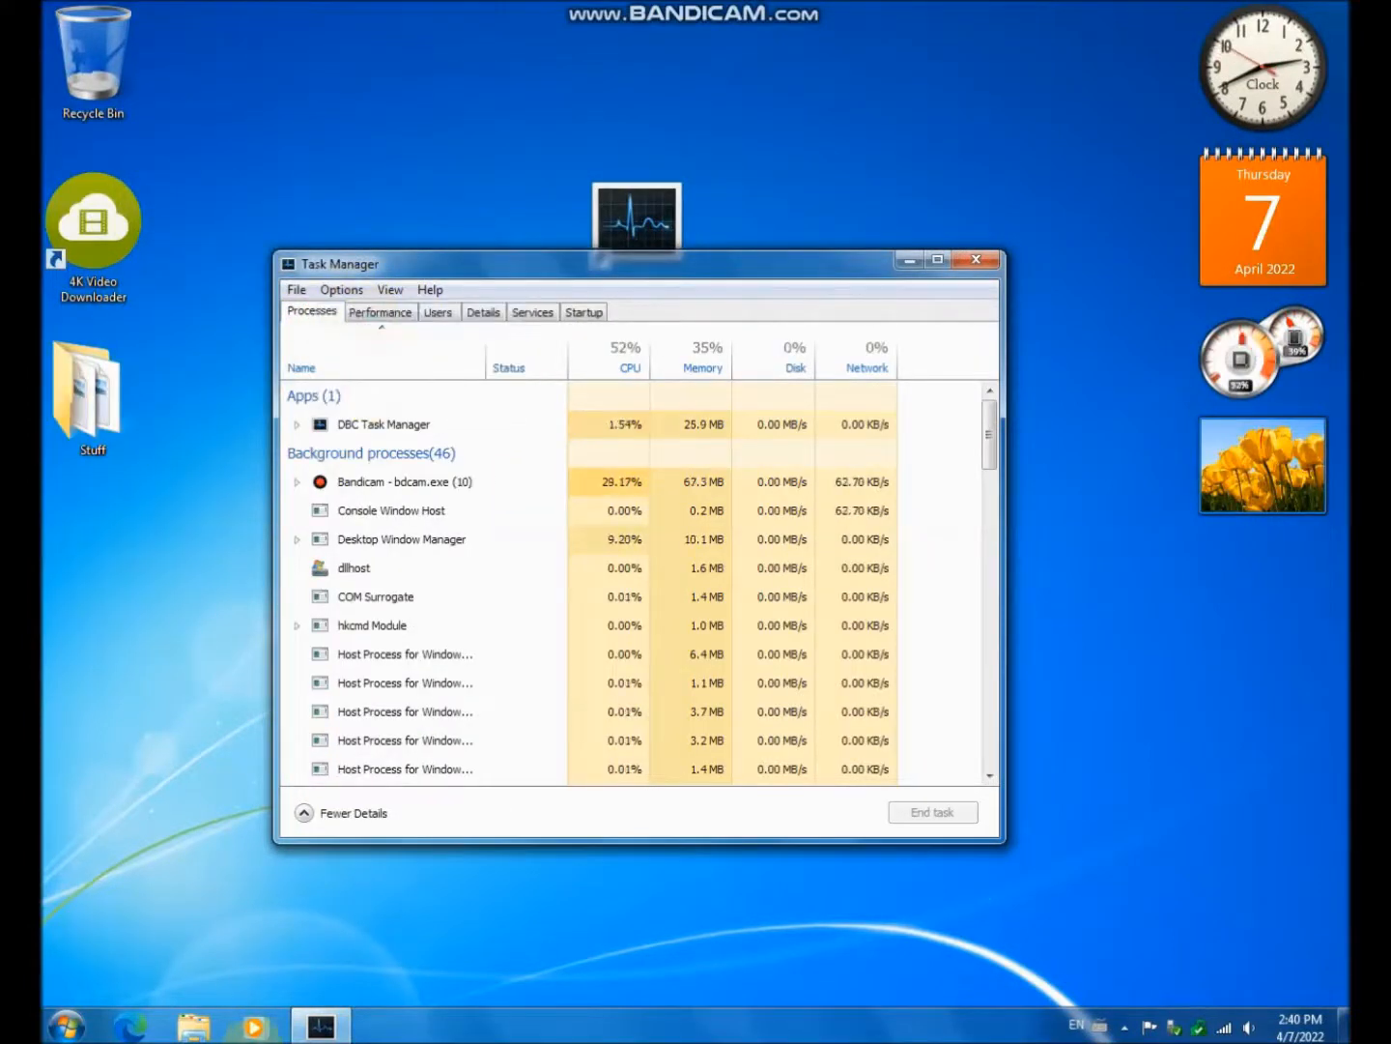
left_click(192, 1026)
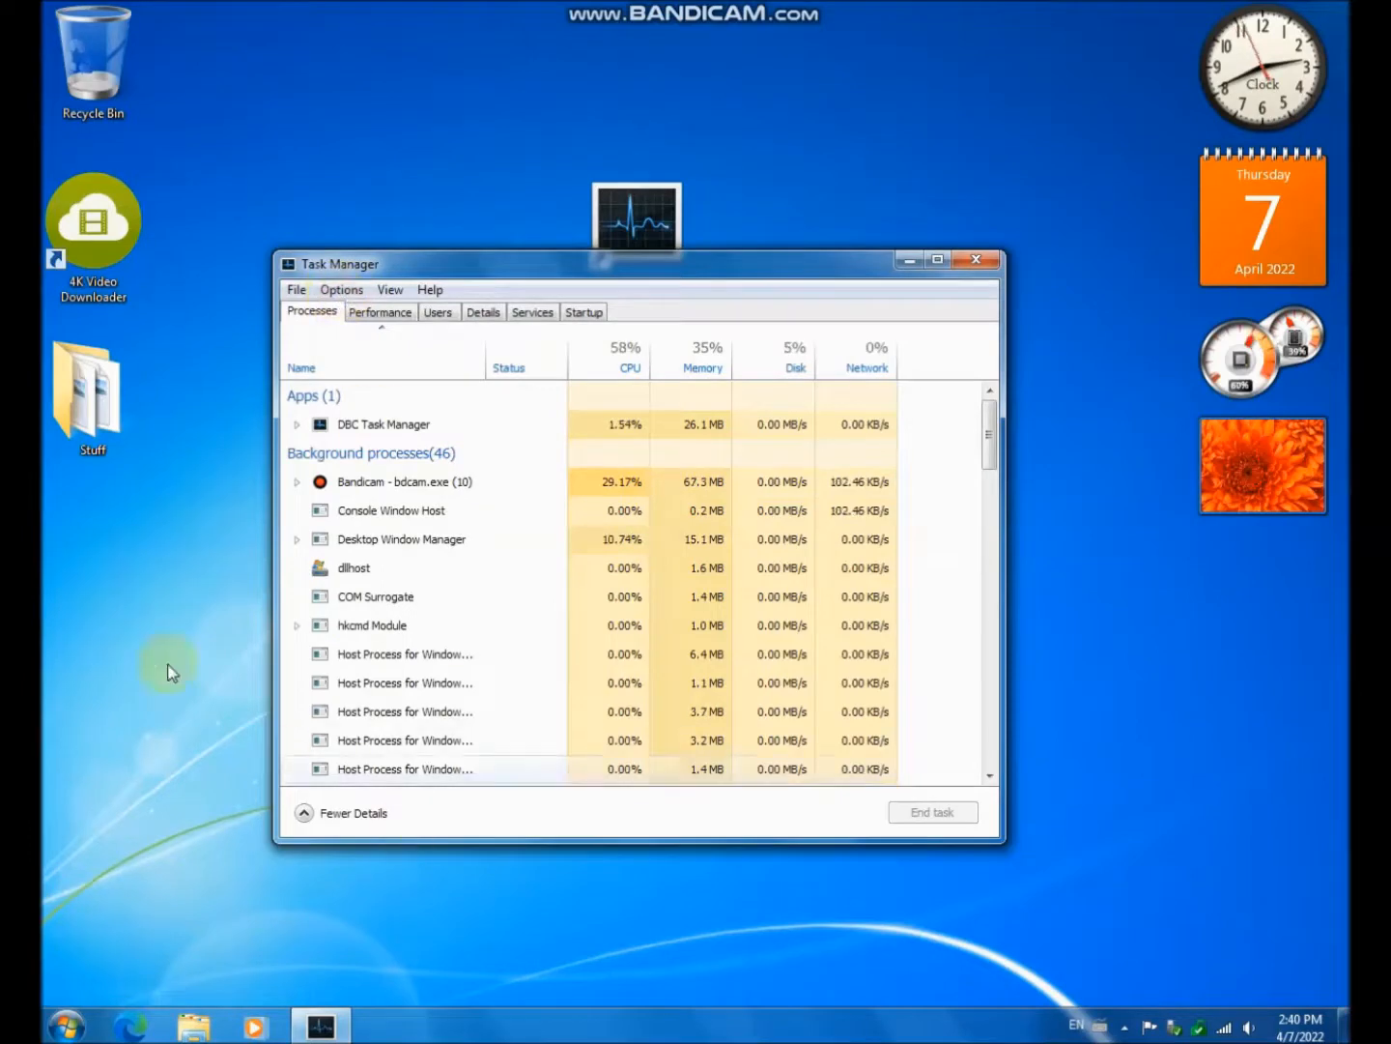
left_click(342, 289)
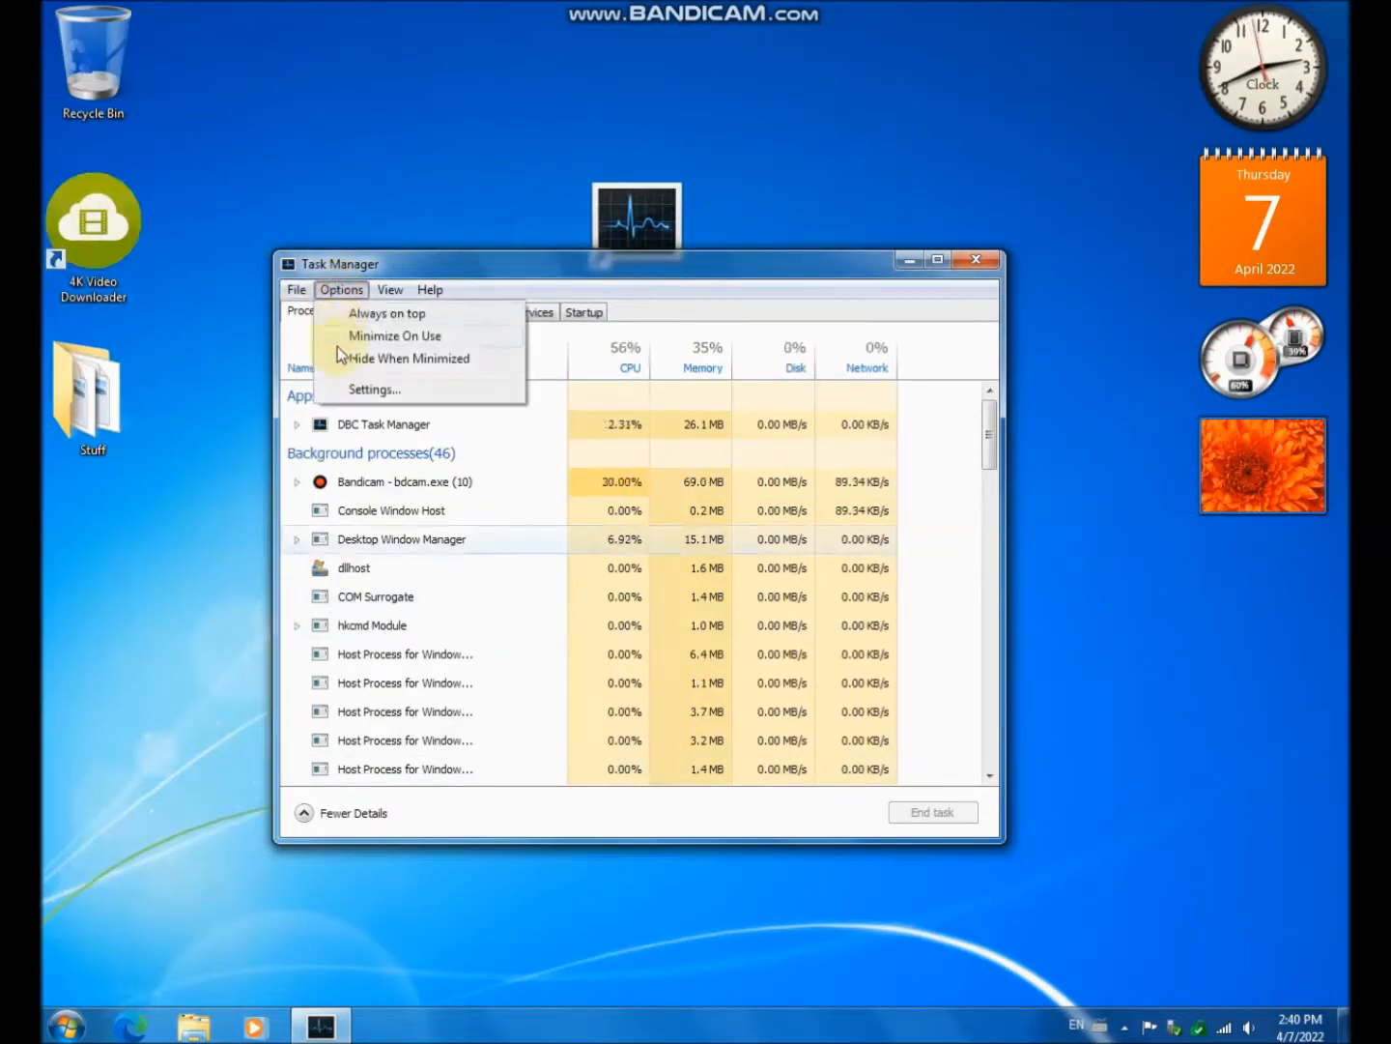
- Open Settings beside the CPU graph and briefly try the CPU background colour picker
left_click(373, 388)
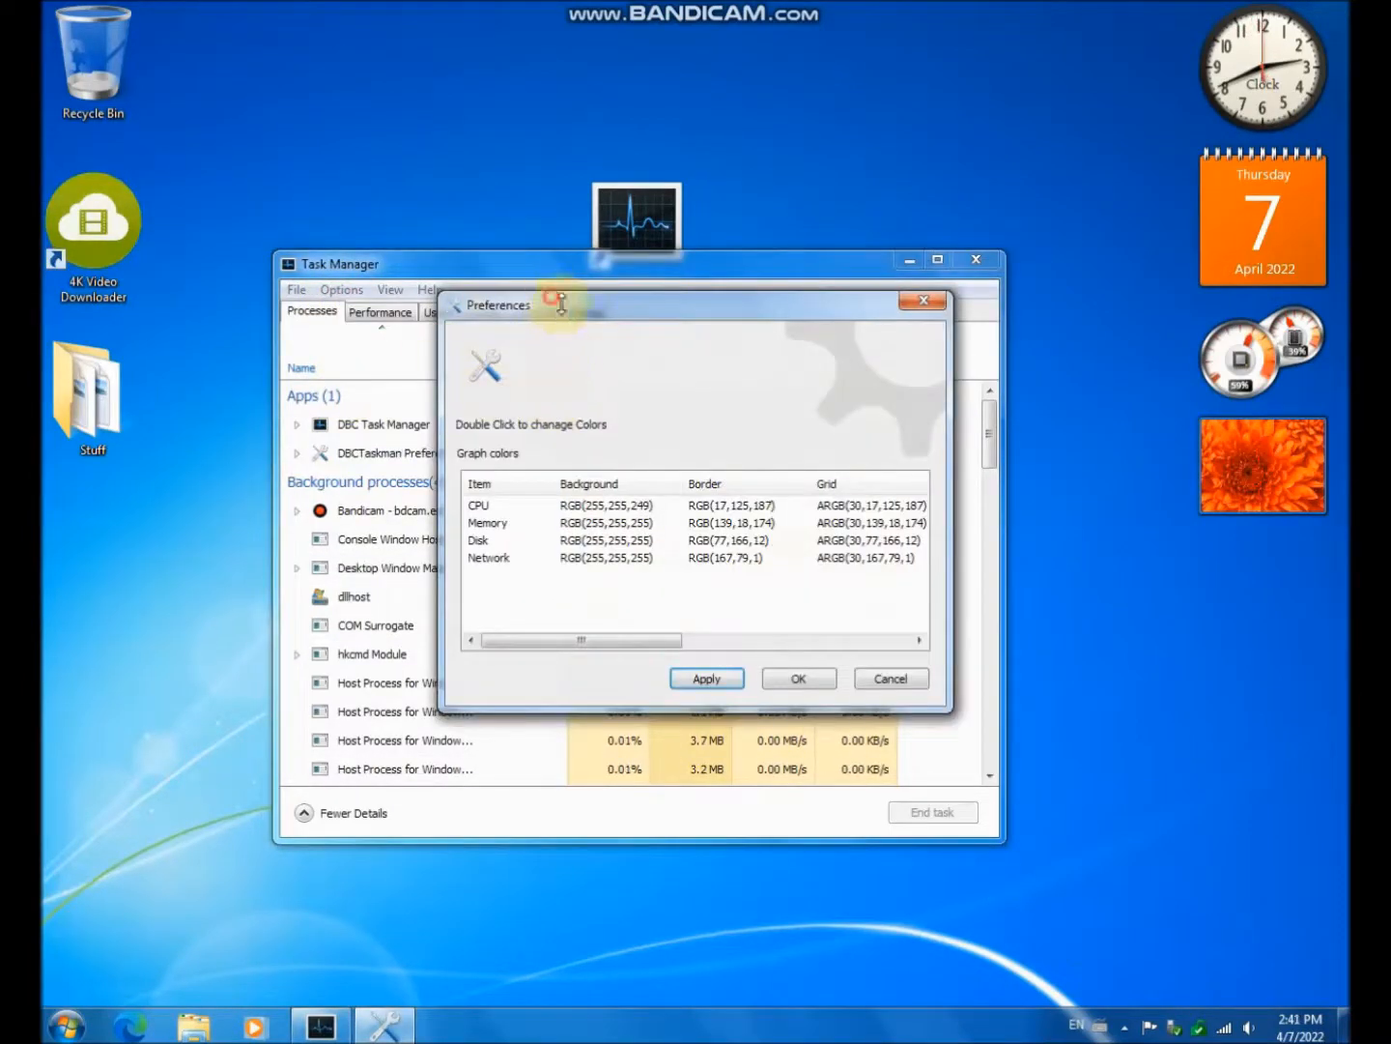
left_click(889, 677)
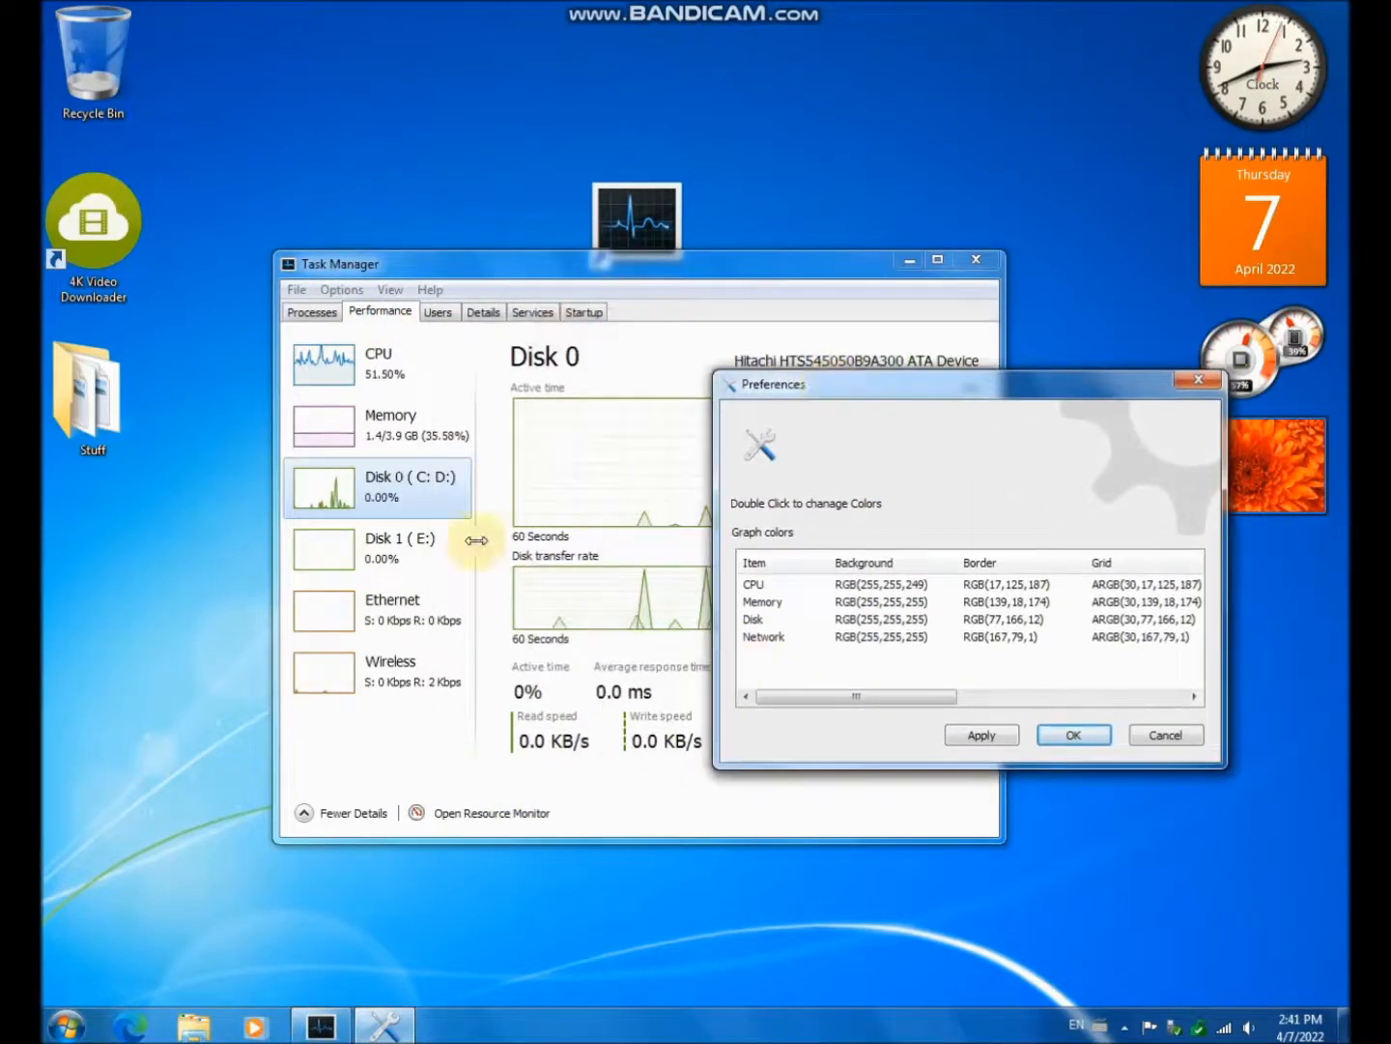
left_click(377, 364)
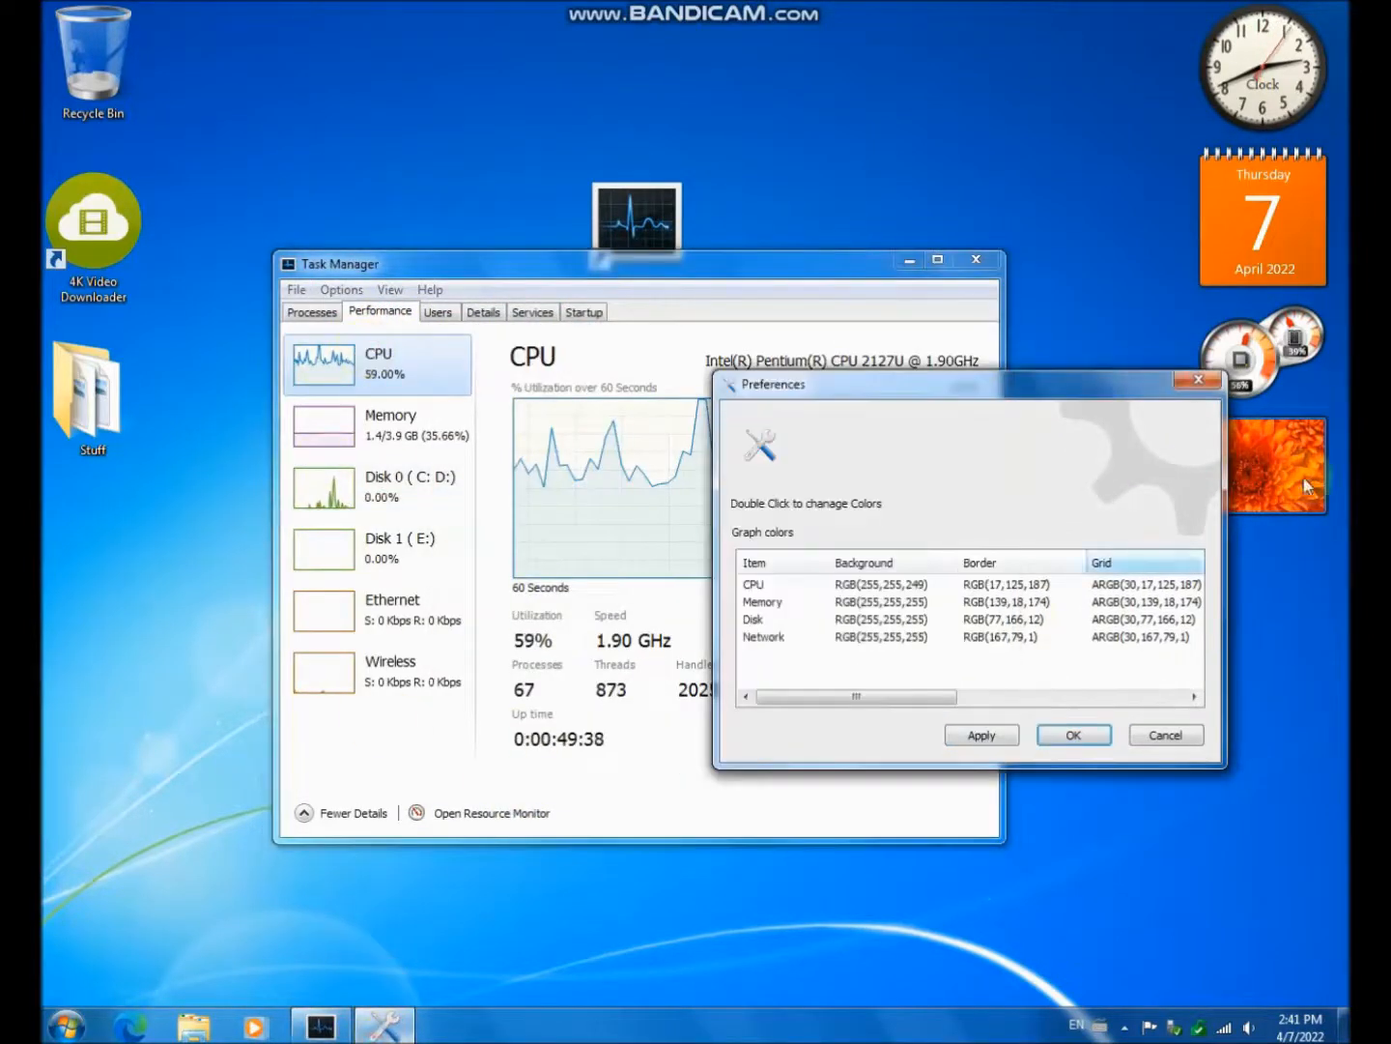
double_click(881, 584)
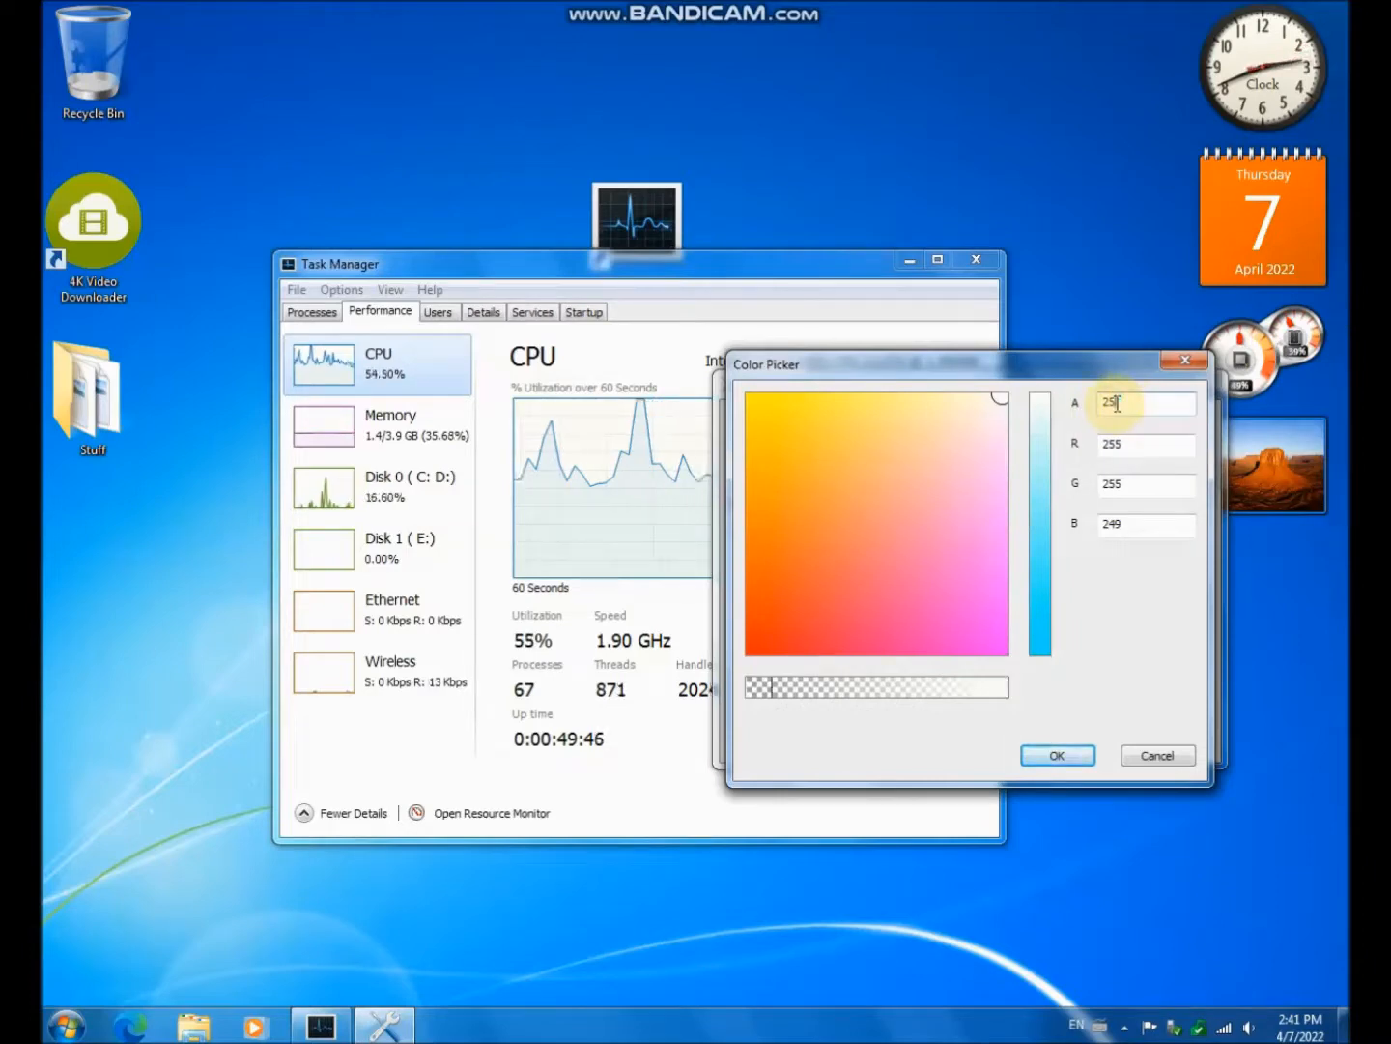
left_click(1056, 755)
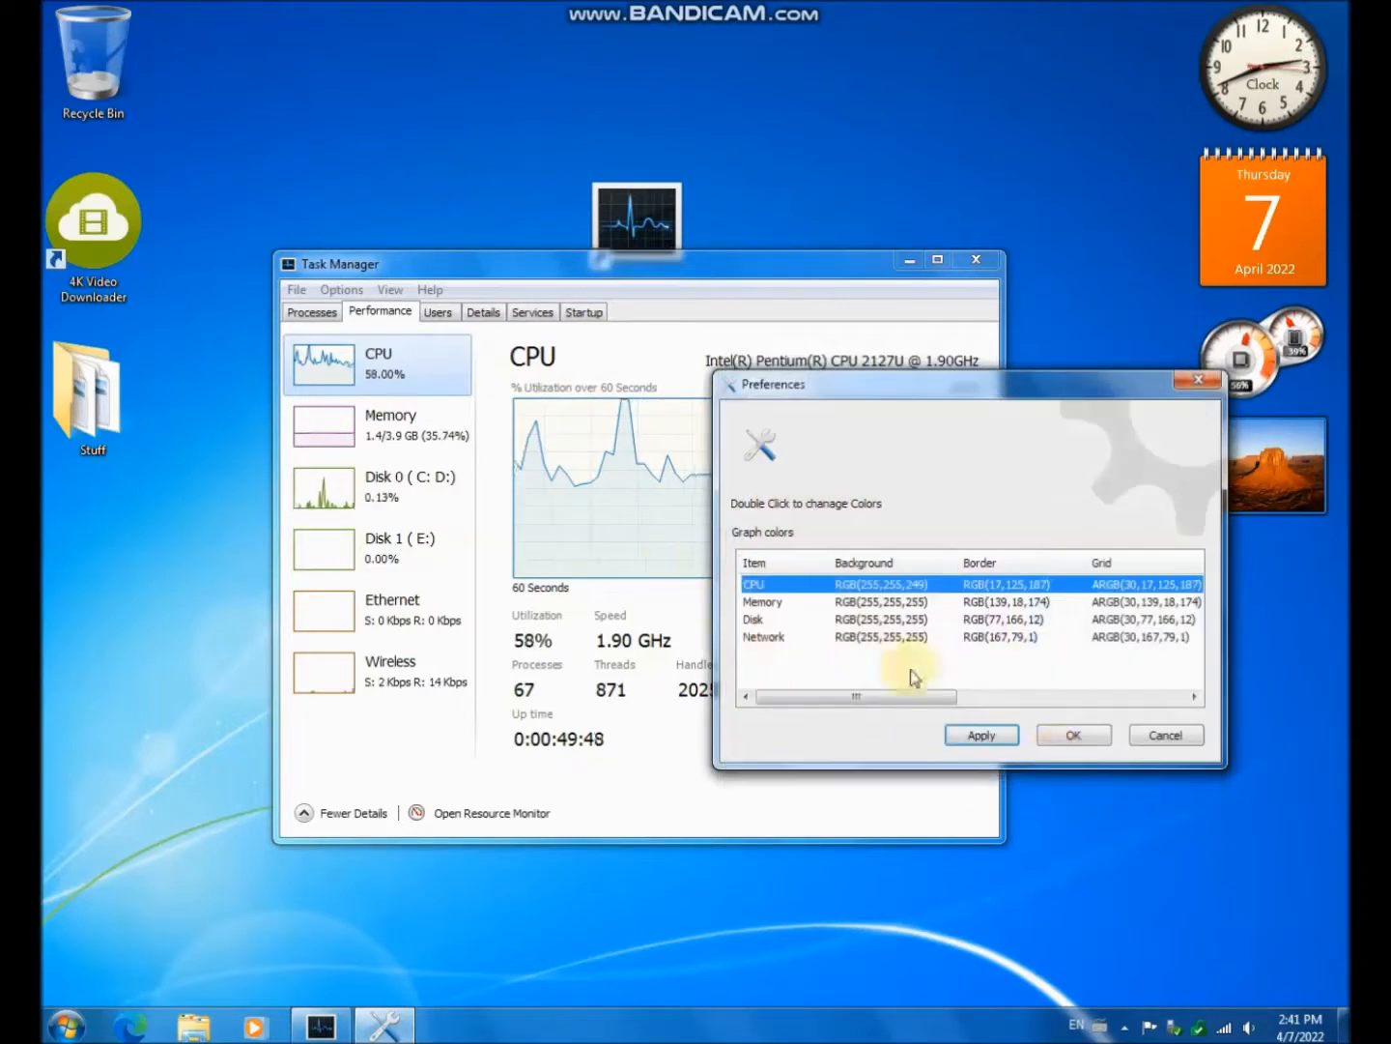
- Apply a pink CPU graph fill, then enter 255 in the picker's G field
left_click(981, 735)
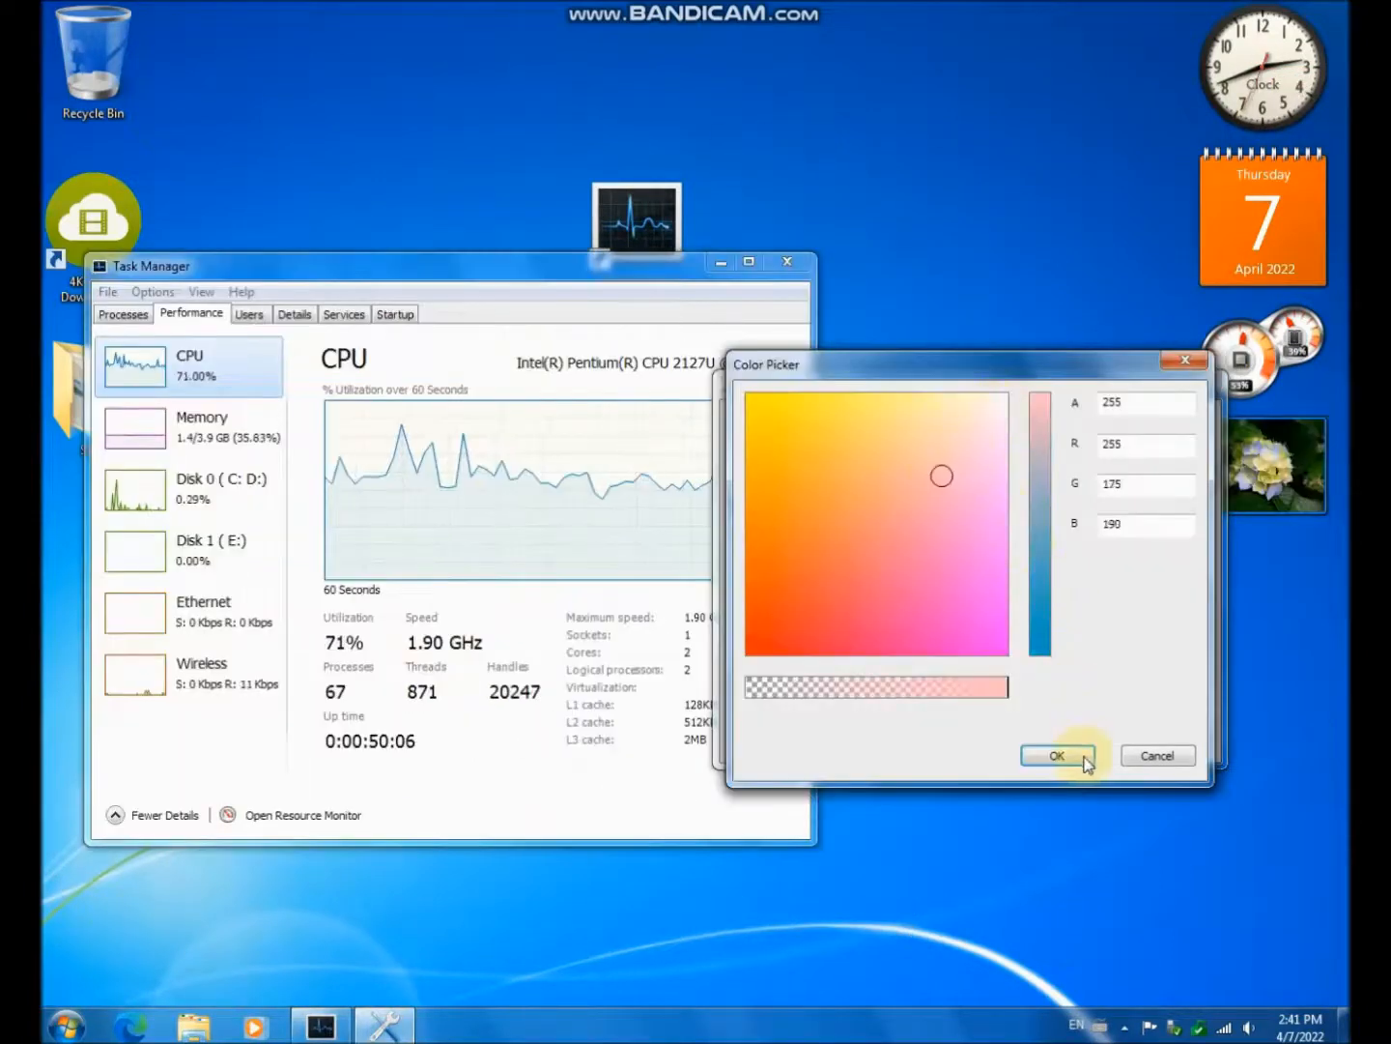
left_click(1056, 756)
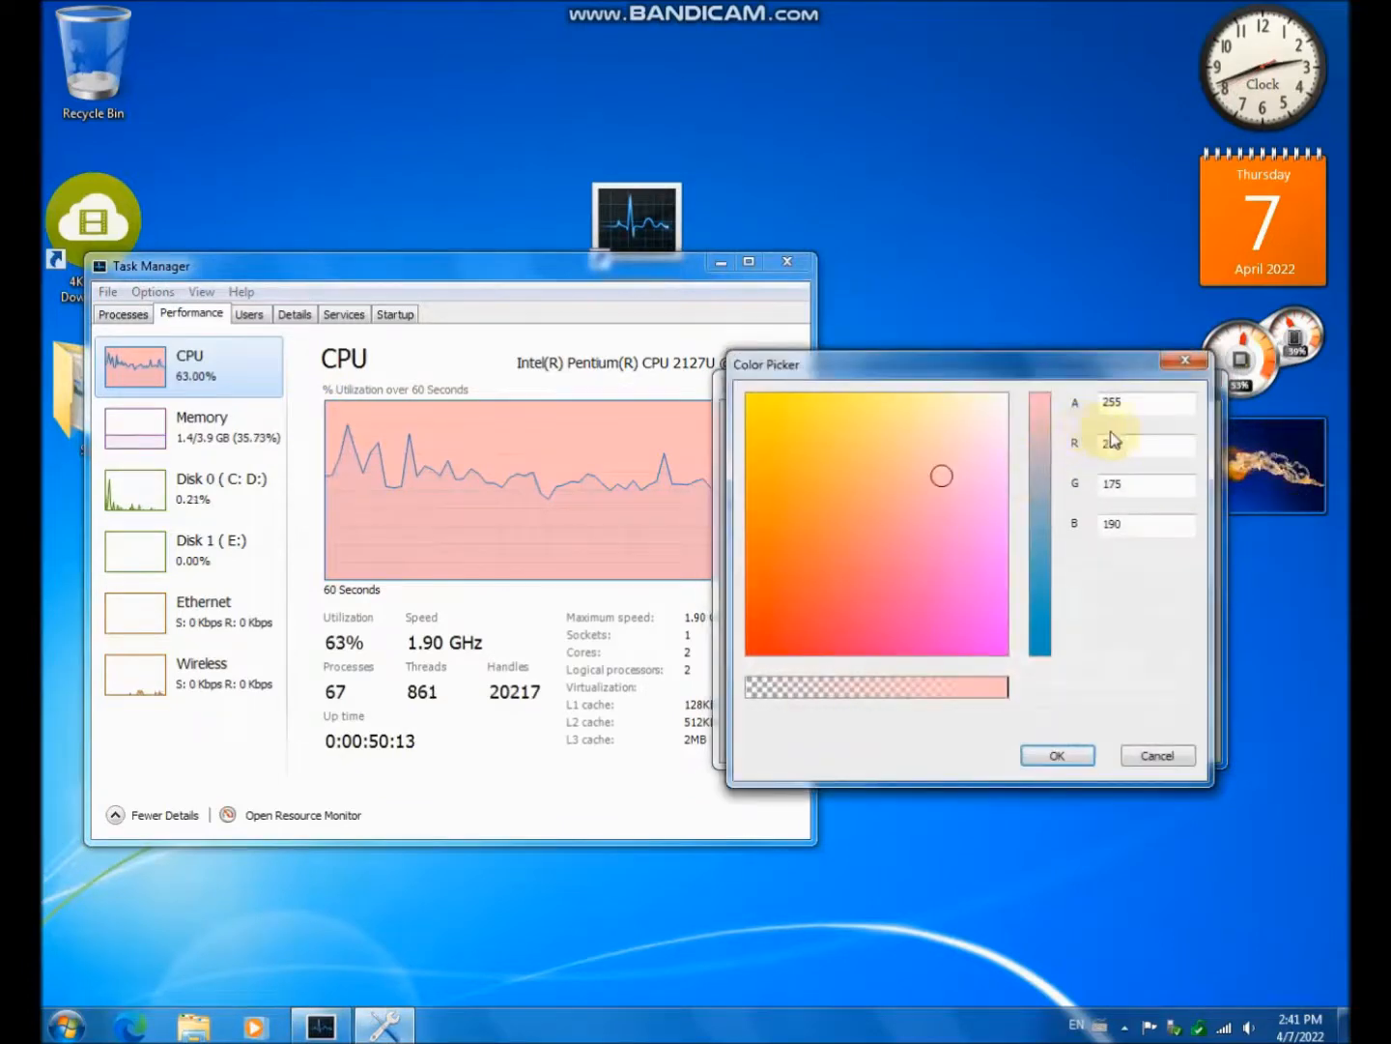
left_click(1002, 400)
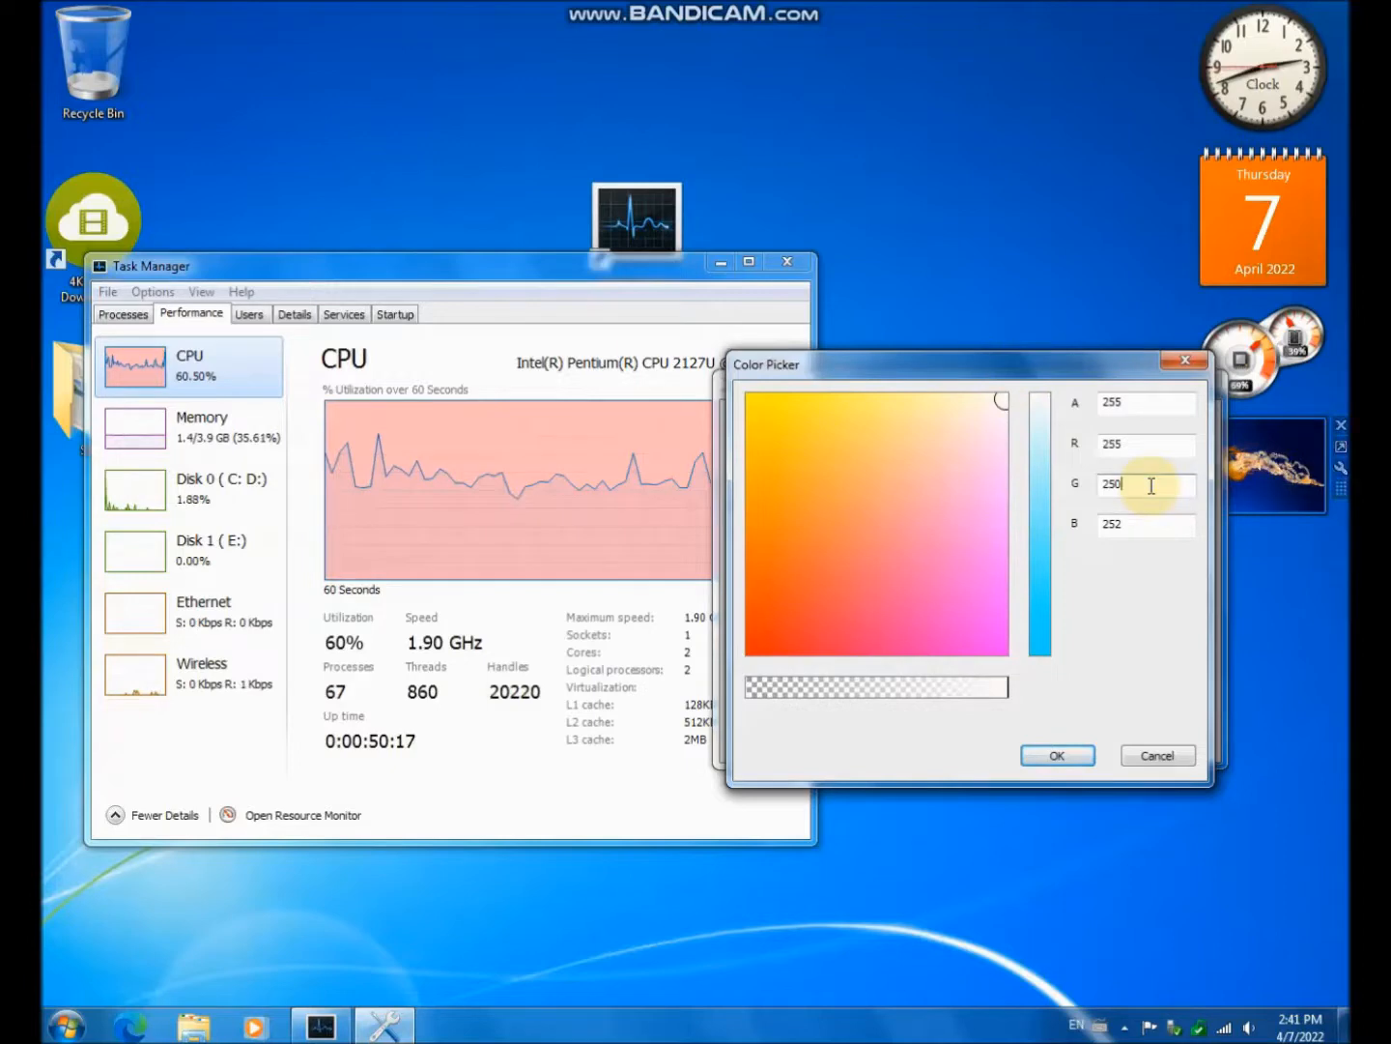
type("255")
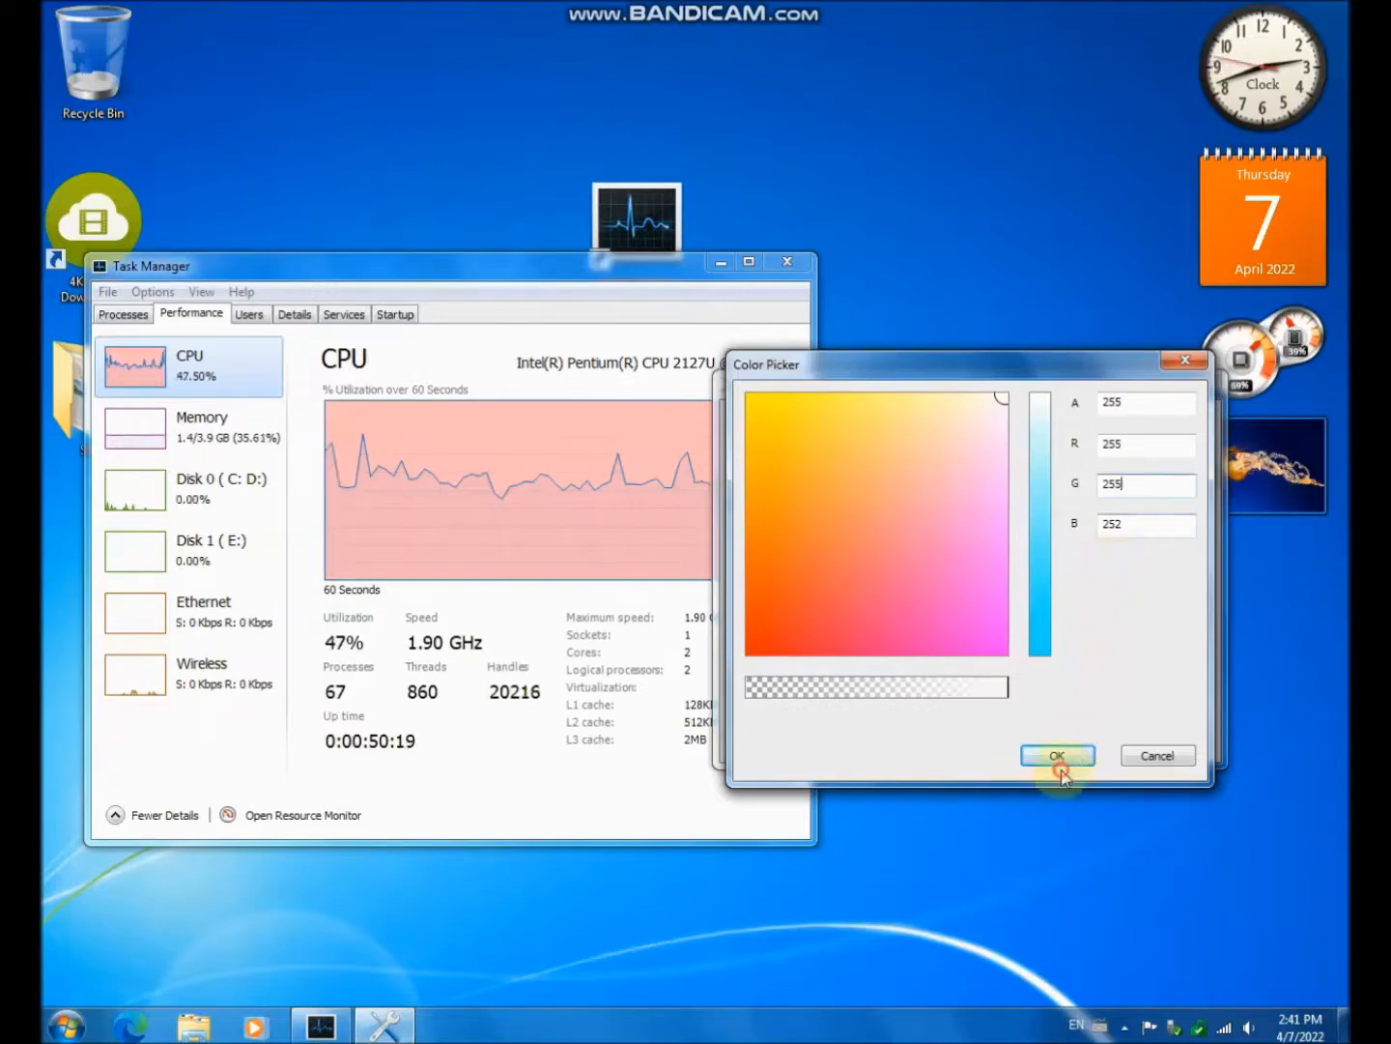
- Confirm the near-white 255, 255, 255, 252 CPU graph colour in Color Picker
left_click(1058, 755)
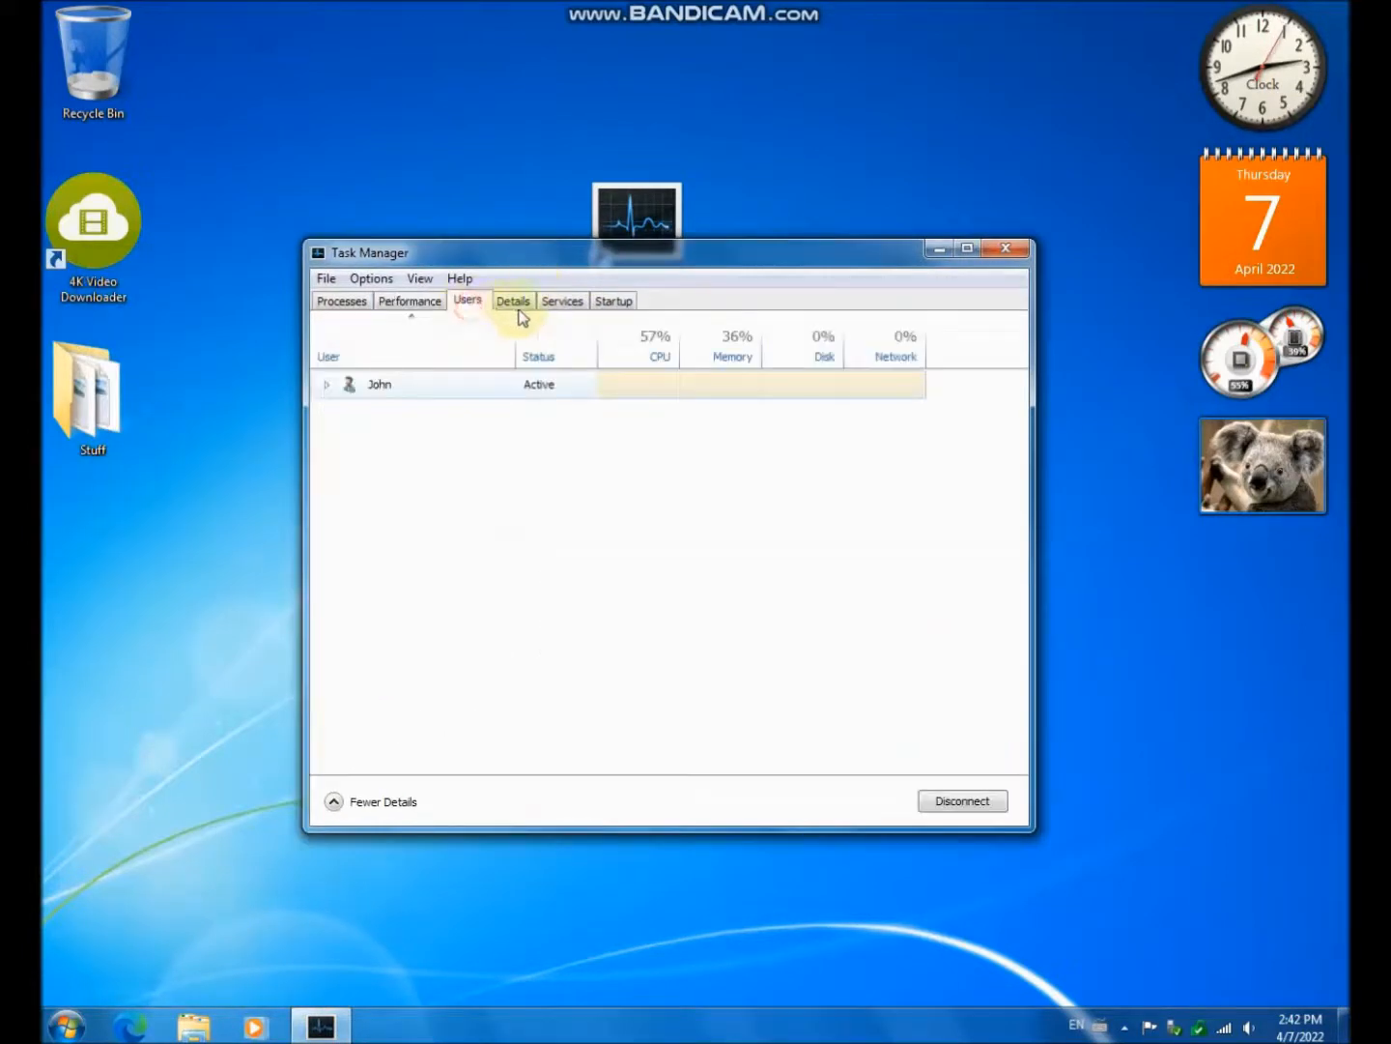
- Revisit the Processes list and Options menu, then close DBC Task Manager
left_click(341, 300)
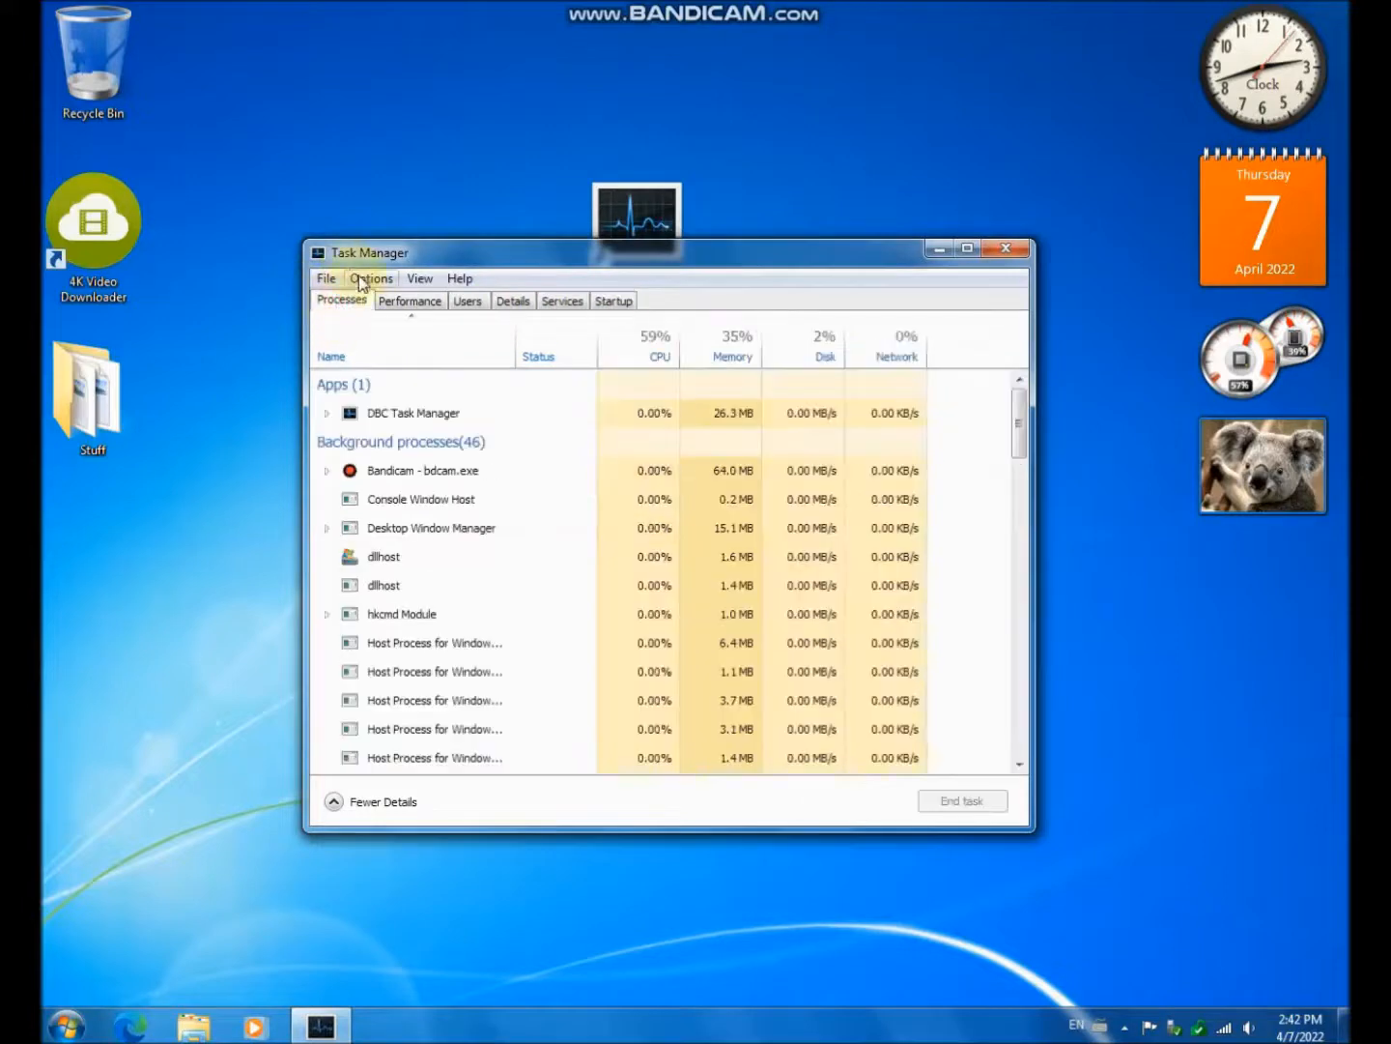
left_click(460, 278)
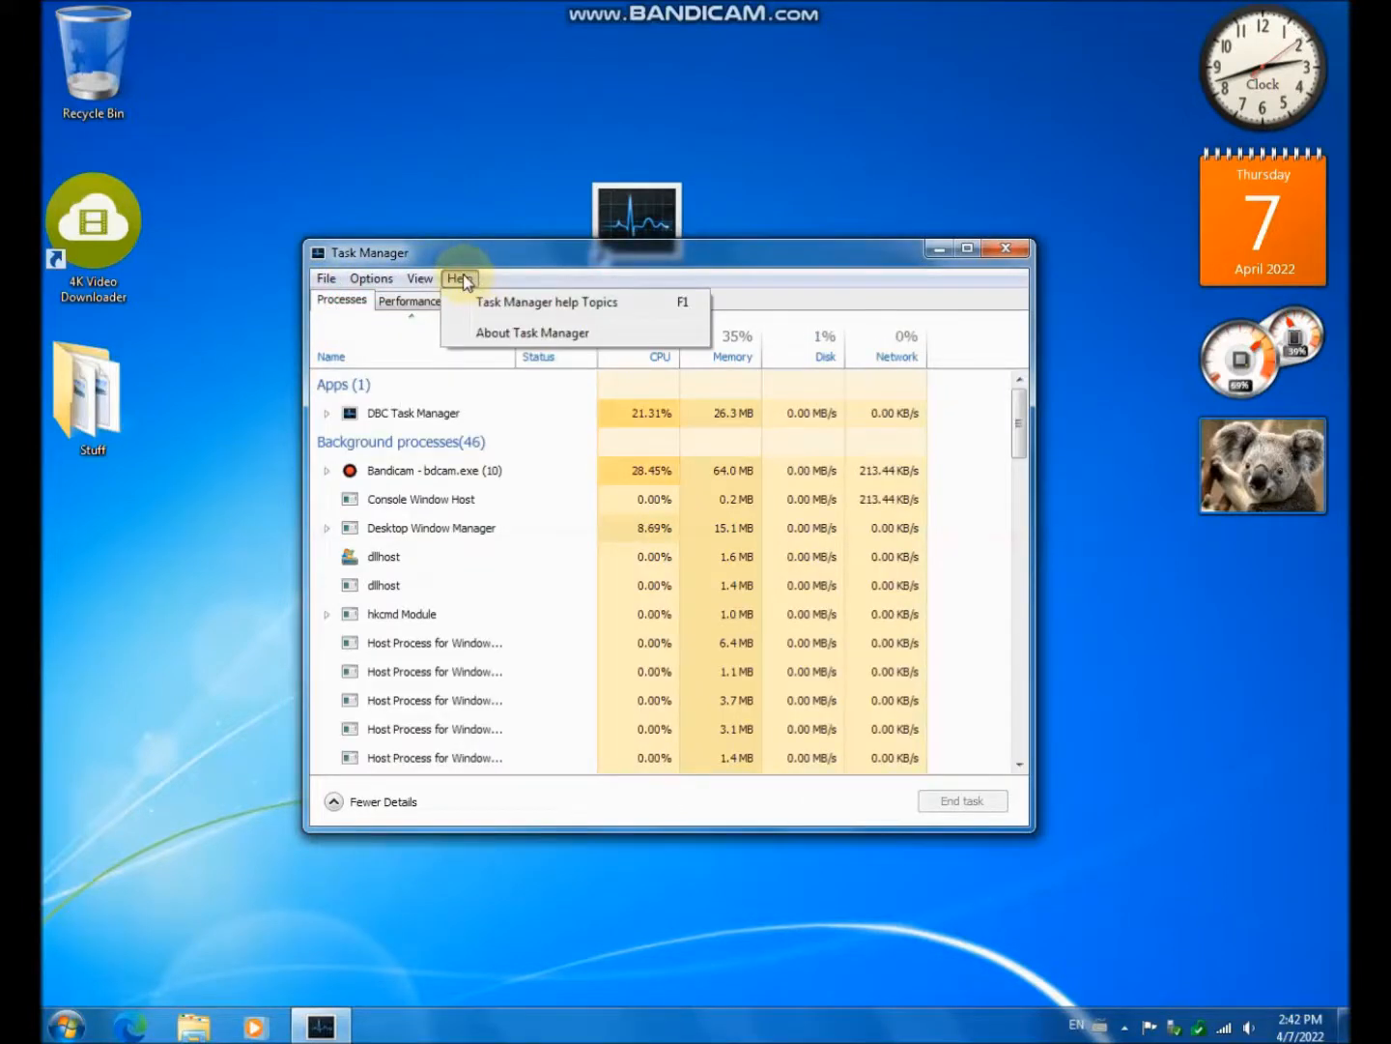
left_click(1007, 248)
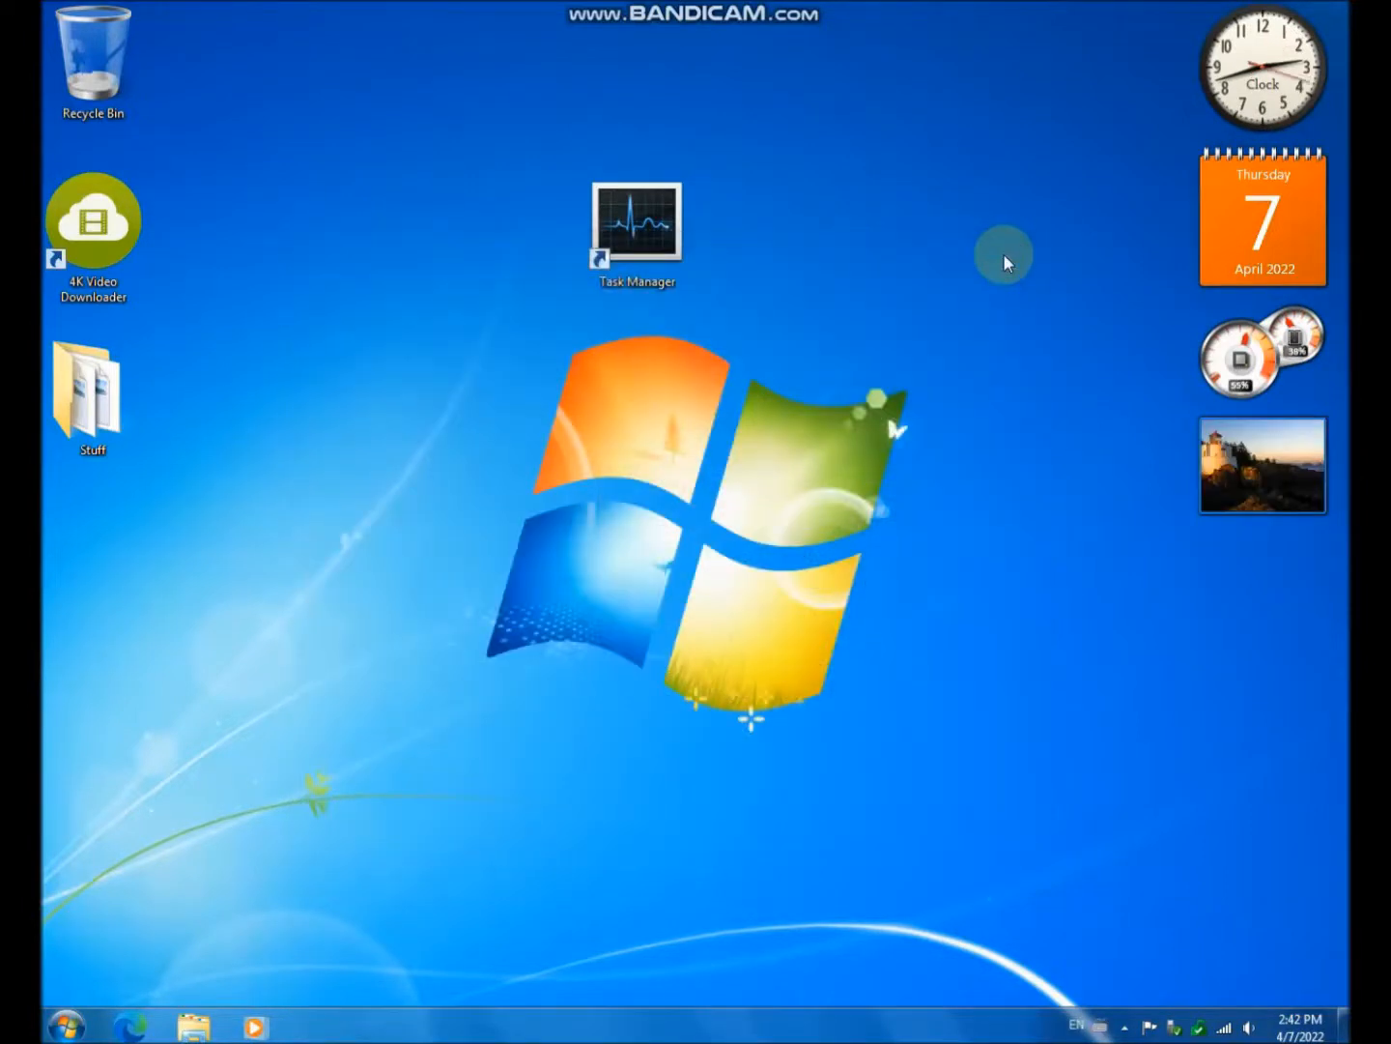